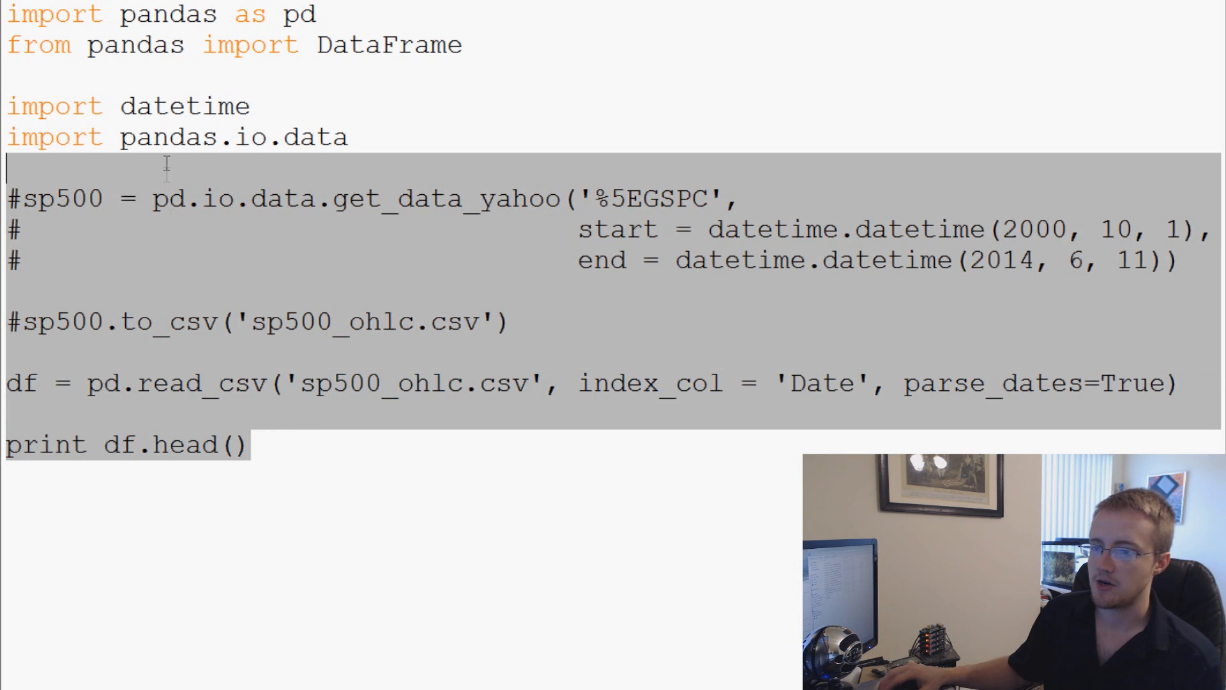
- Add df2 = df['Open'] at the end of the script to extract the Open column
{"action": "left_click", "coordinate": [247, 444]}
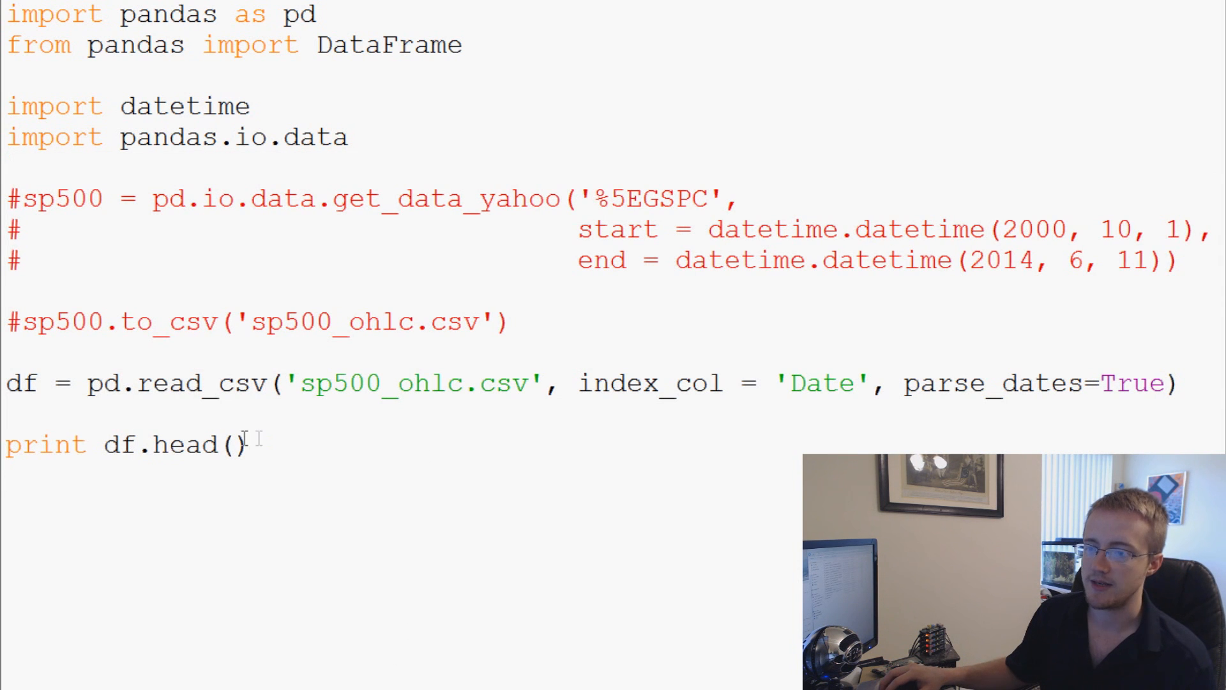
{"action": "mouse_move", "coordinate": [346, 481]}
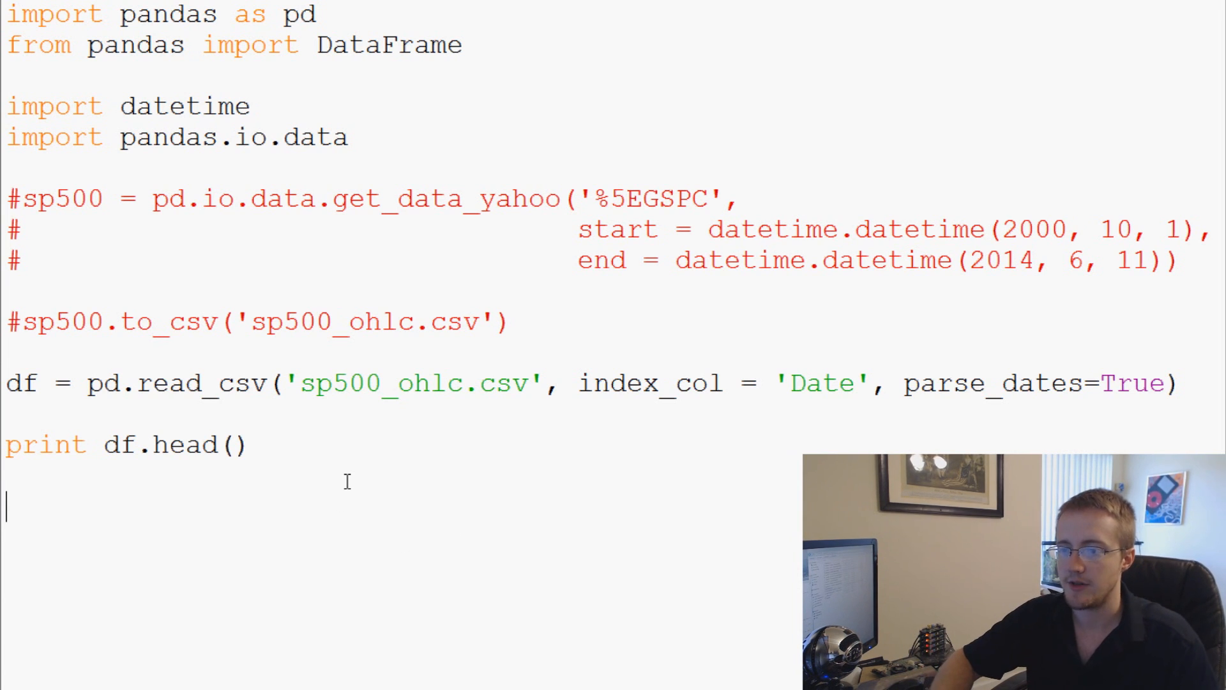
{"action": "type", "text": "d"}
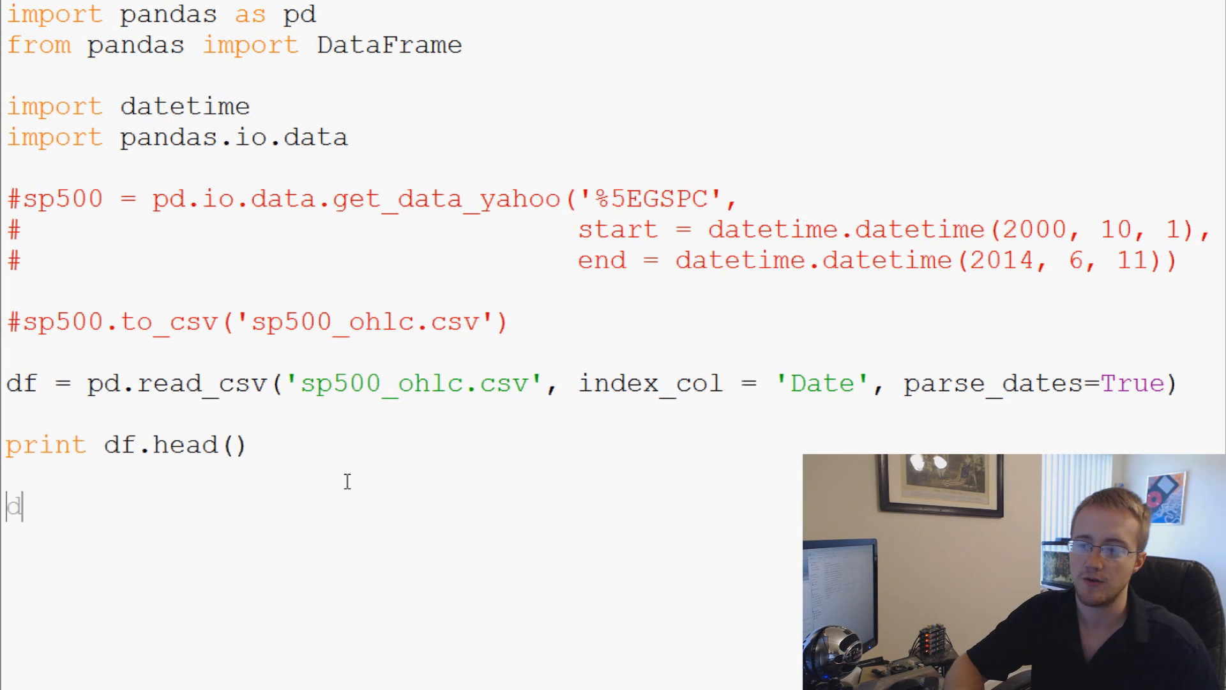
{"action": "type", "text": "f2"}
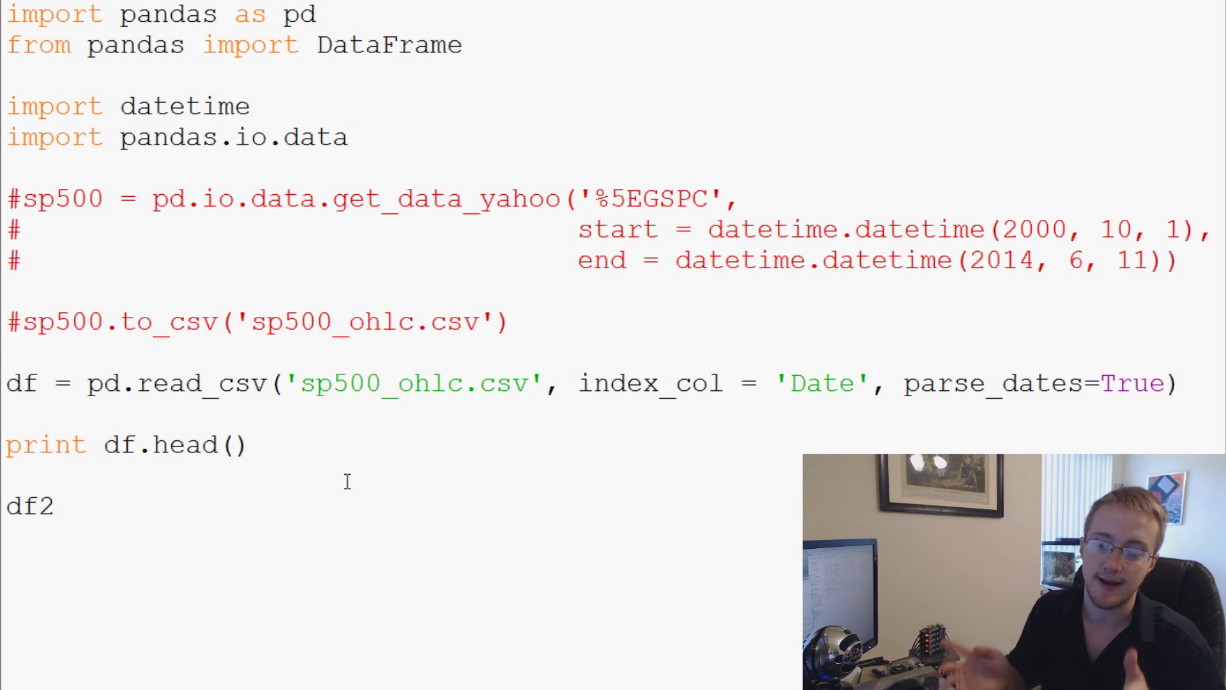
{"action": "key", "text": "Backspace"}
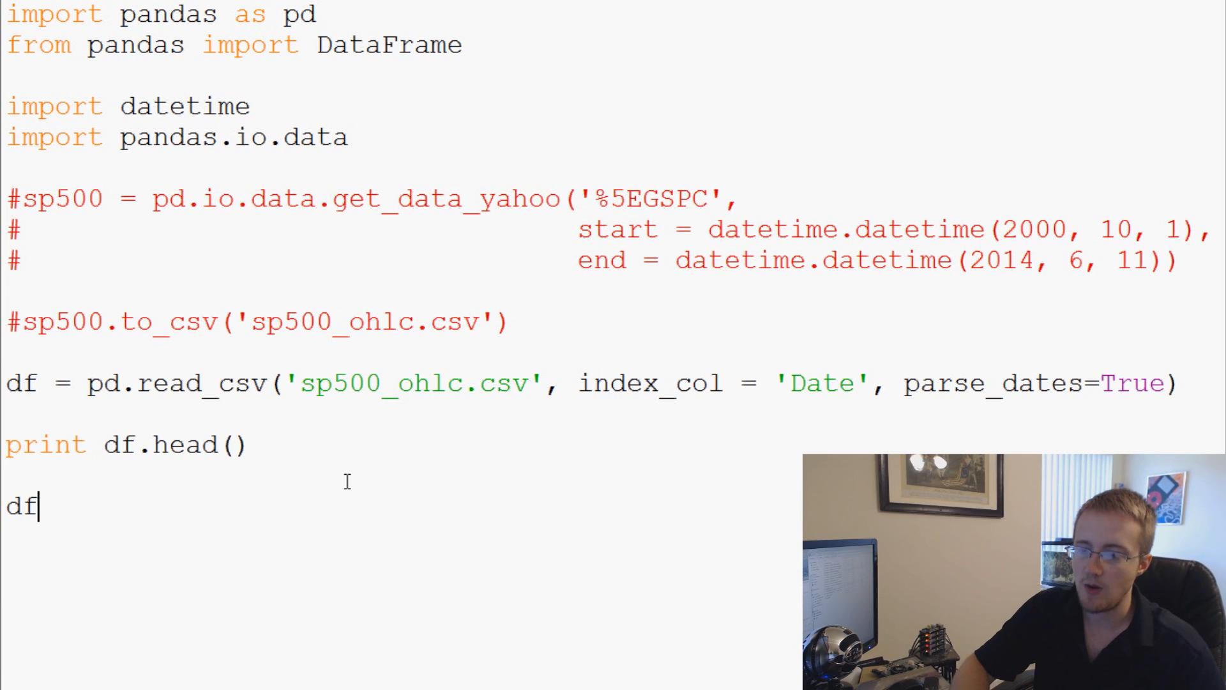
{"action": "type", "text": "2"}
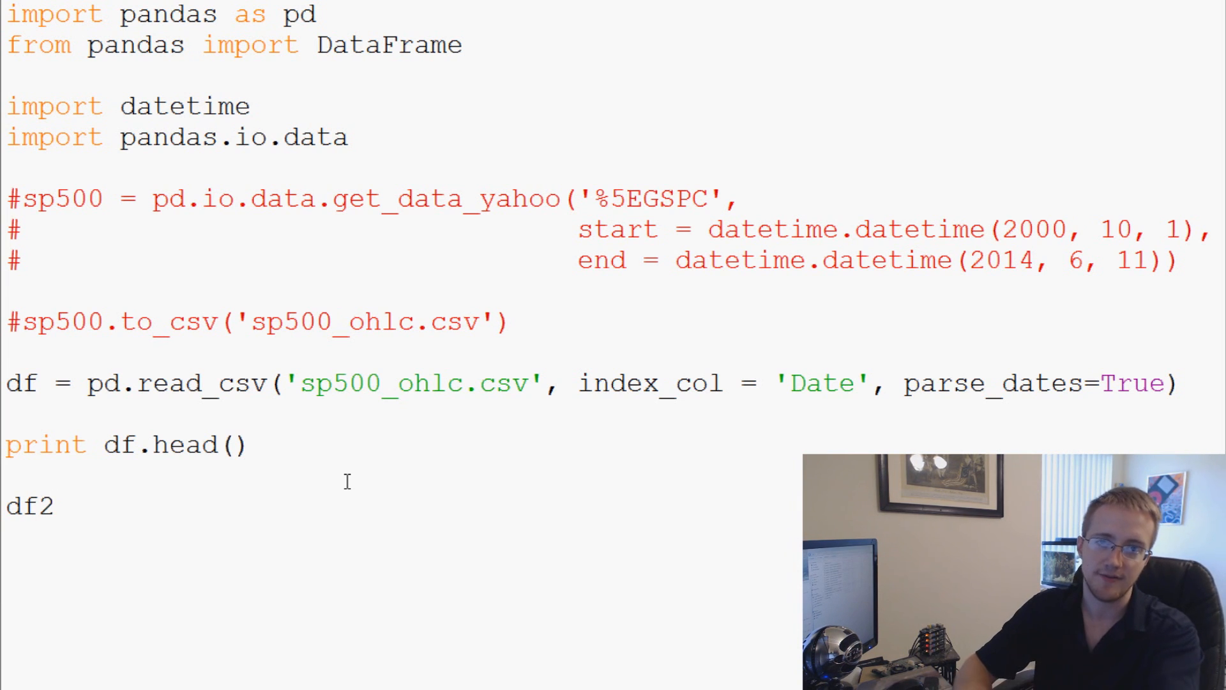
{"action": "left_click", "coordinate": [55, 506]}
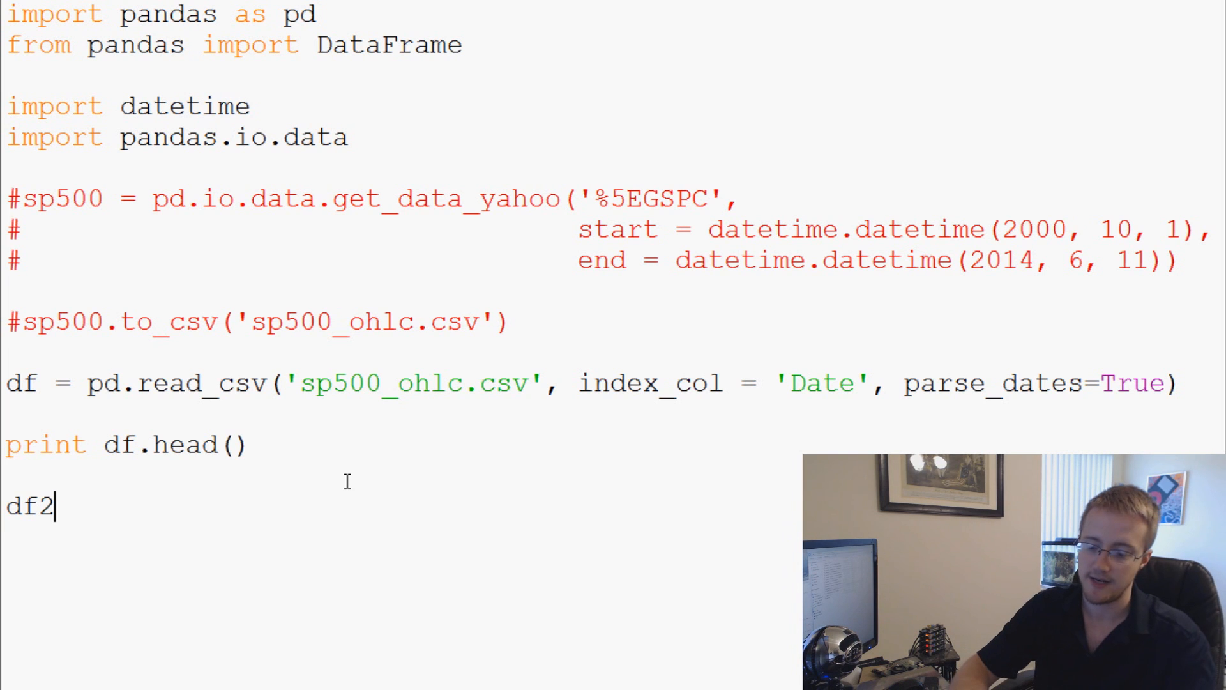
{"action": "type", "text": "="}
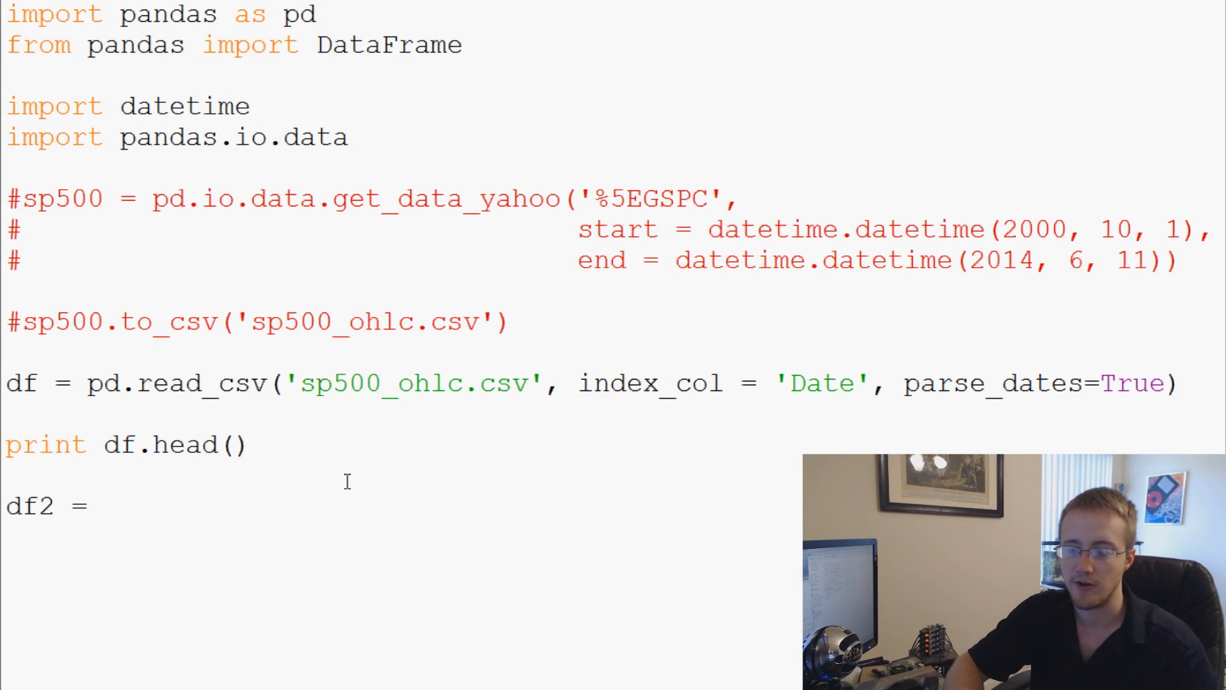
{"action": "type", "text": "df"}
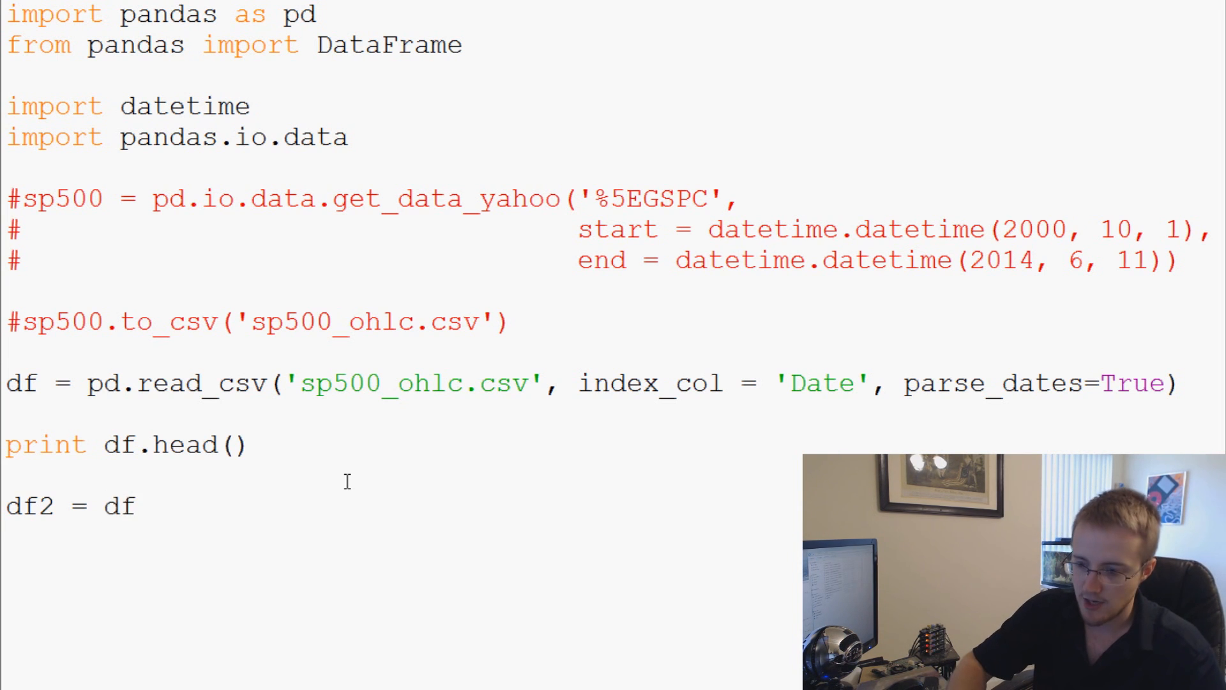
{"action": "type", "text": "['']"}
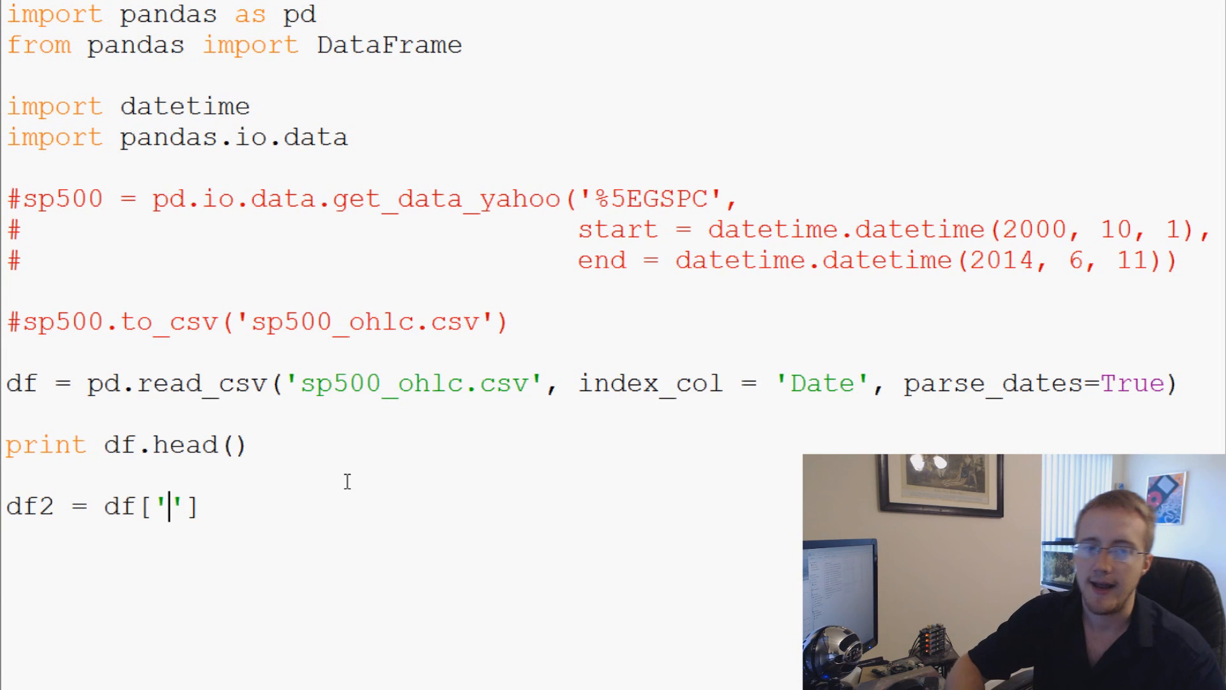
{"action": "type", "text": "Open"}
{"action": "type", "text": "print d"}
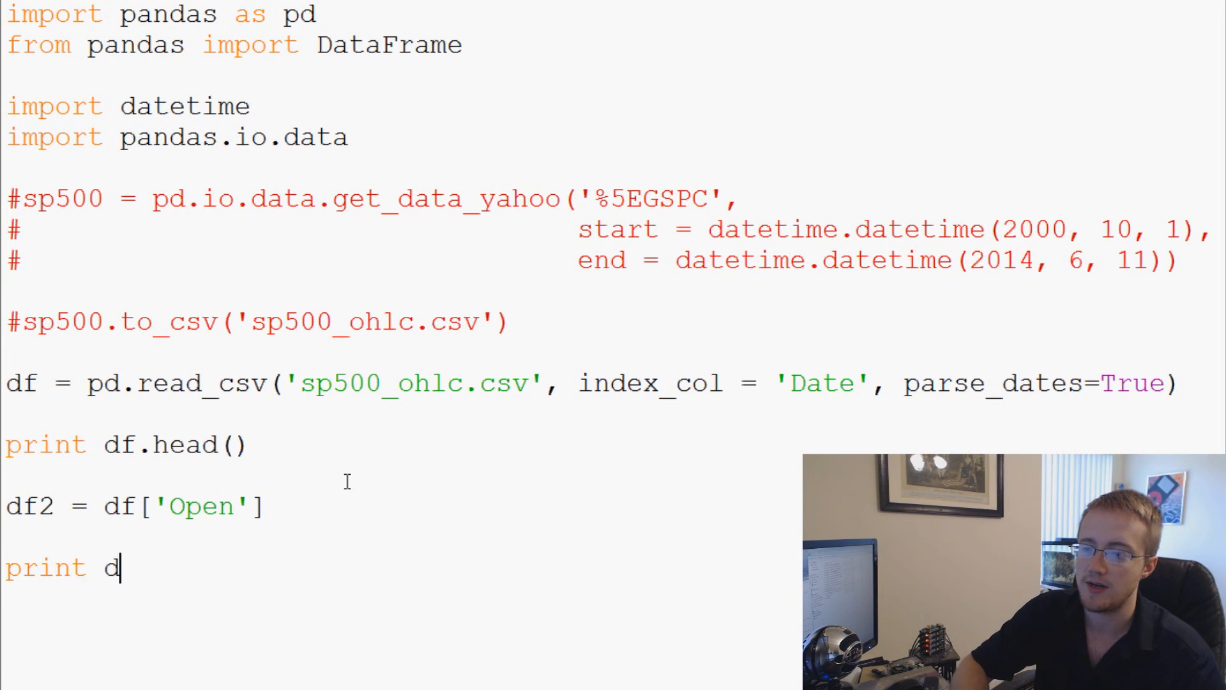
- Add print df2.head() and run the module to show the first five Open prices
{"action": "type", "text": "f2.head()"}
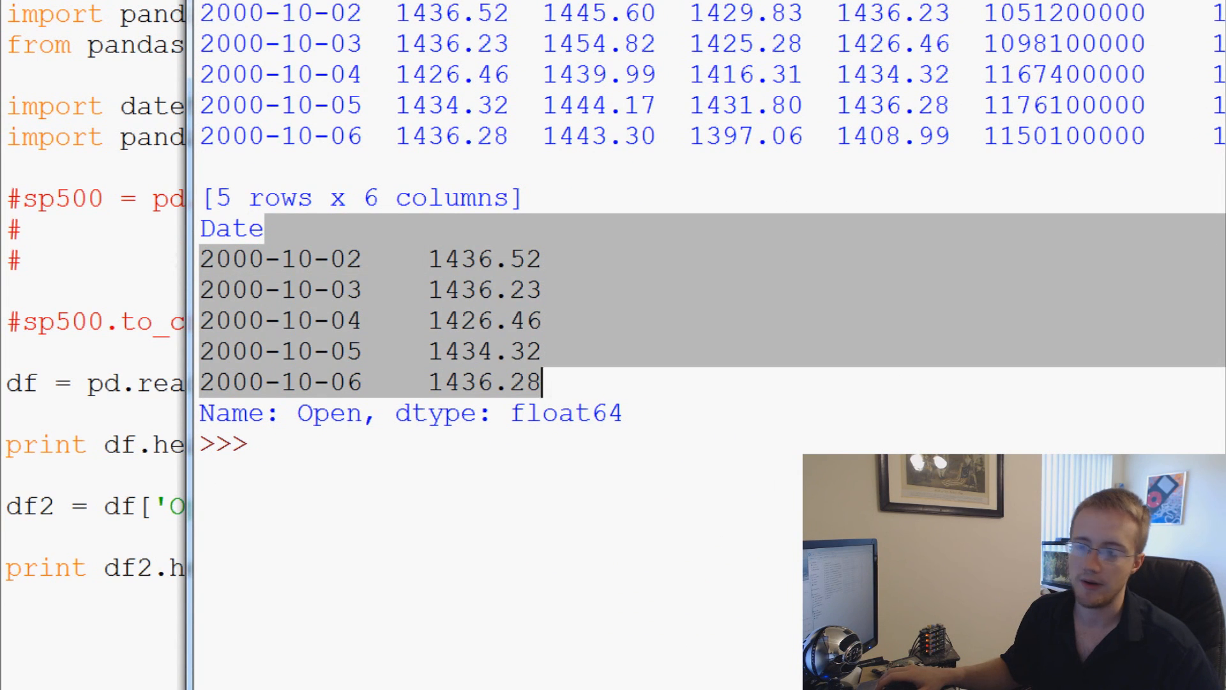
{"action": "left_click", "coordinate": [548, 320]}
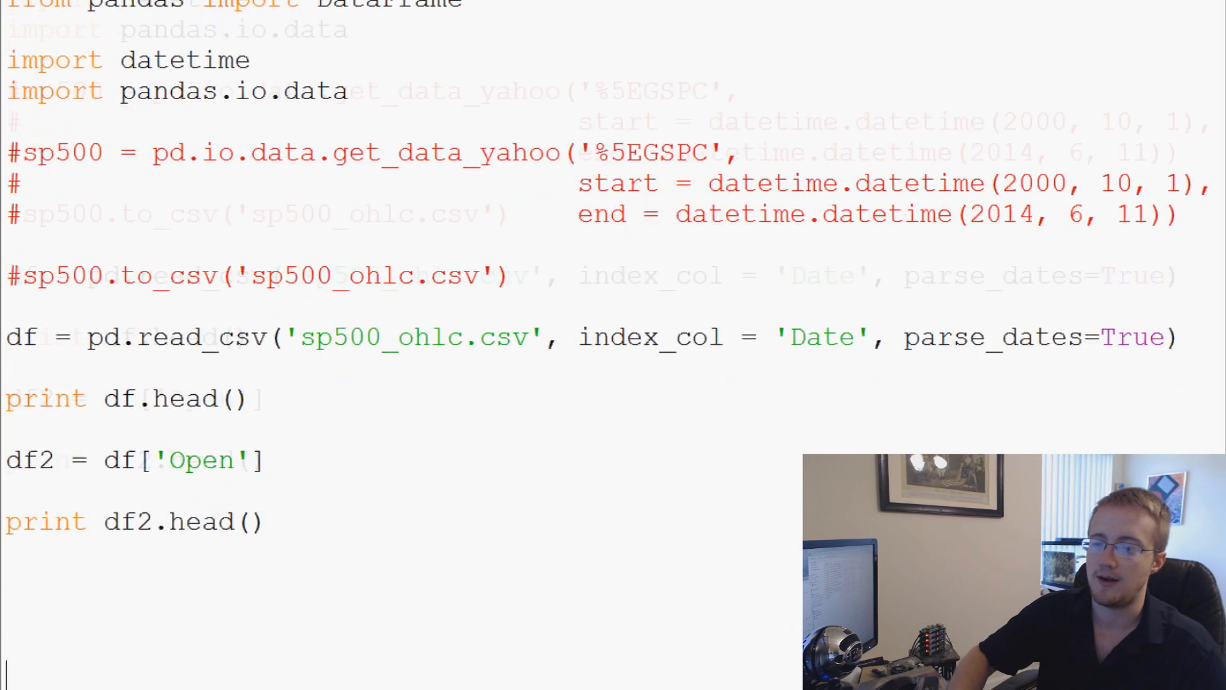
- Add df3 = df[['Close','Open']] selecting the Close and Open columns
{"action": "scroll", "scroll_direction": "down", "scroll_amount": 3}
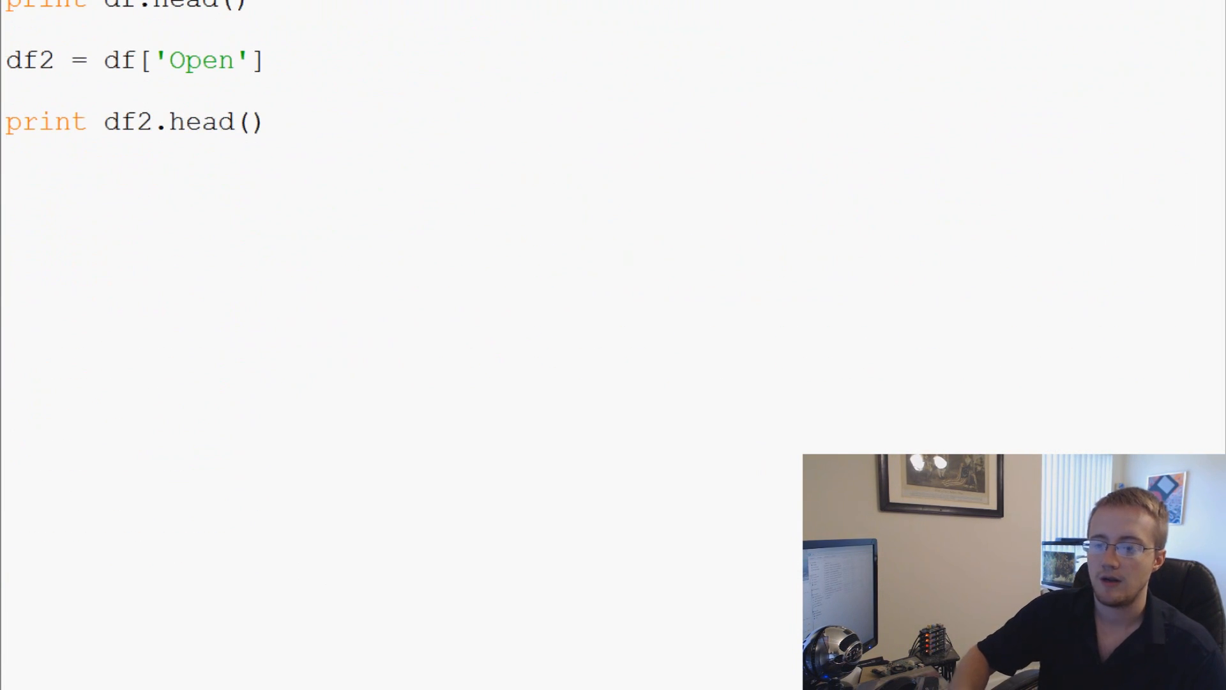
{"action": "type", "text": "df3"}
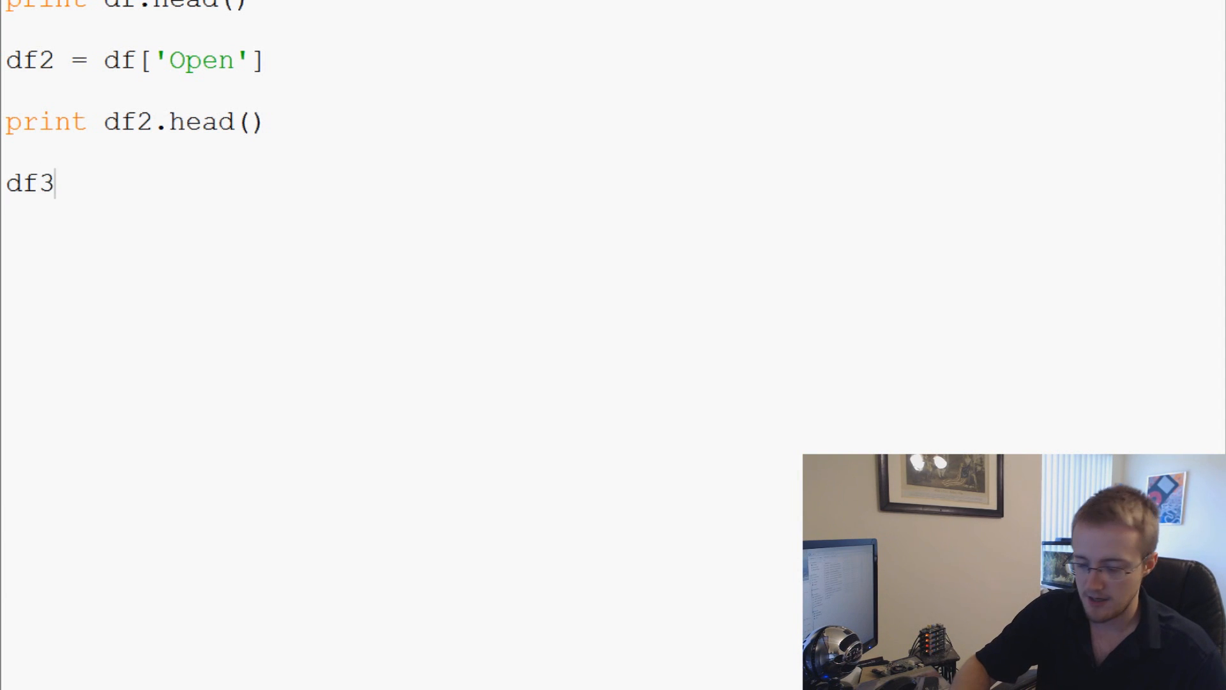
{"action": "type", "text": "= df[]"}
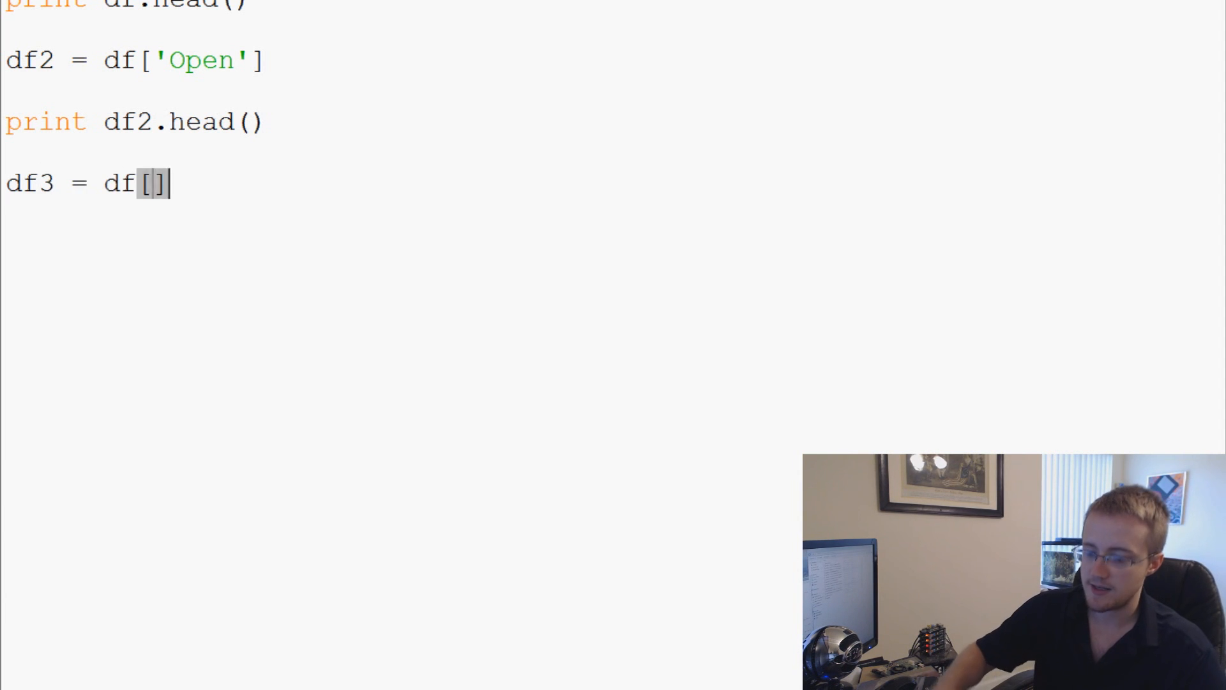
{"action": "type", "text": "["}
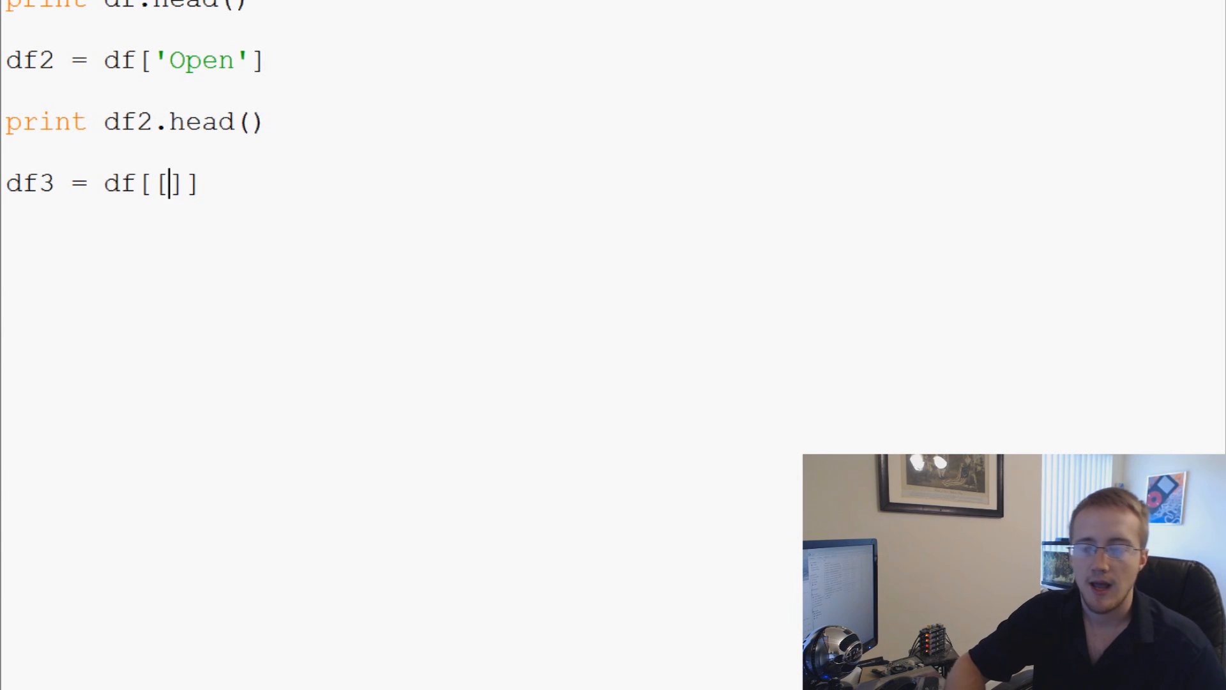
{"action": "type", "text": "'"}
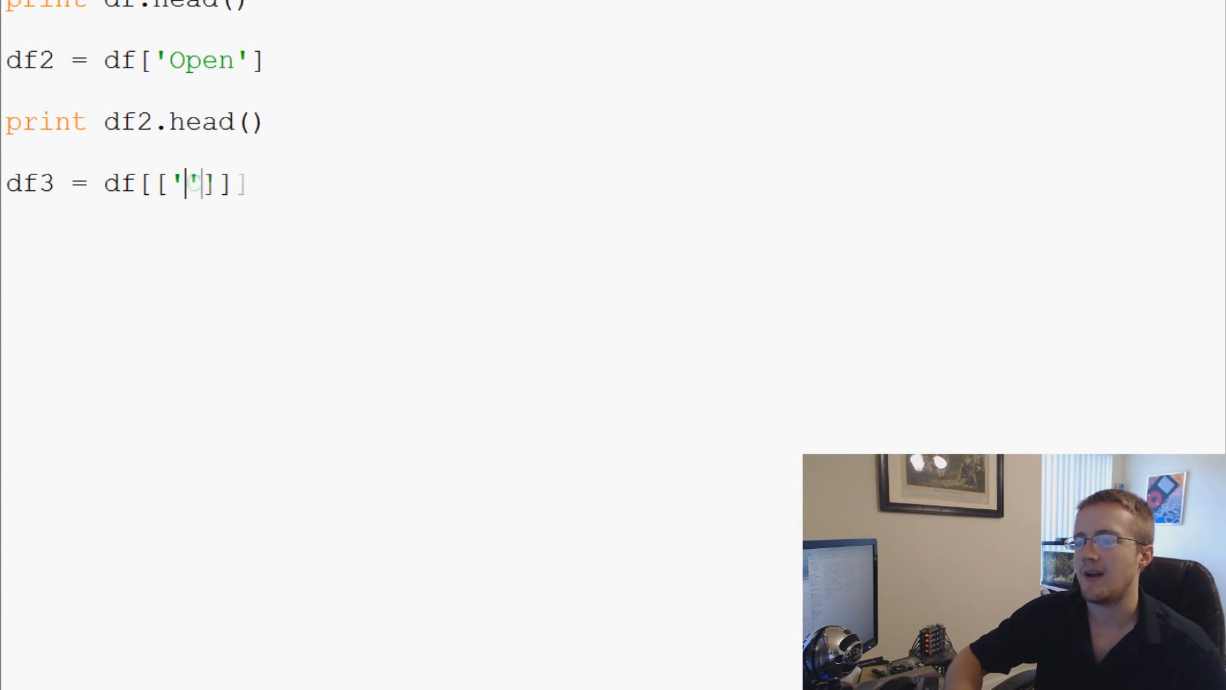
{"action": "type", "text": "Close',"}
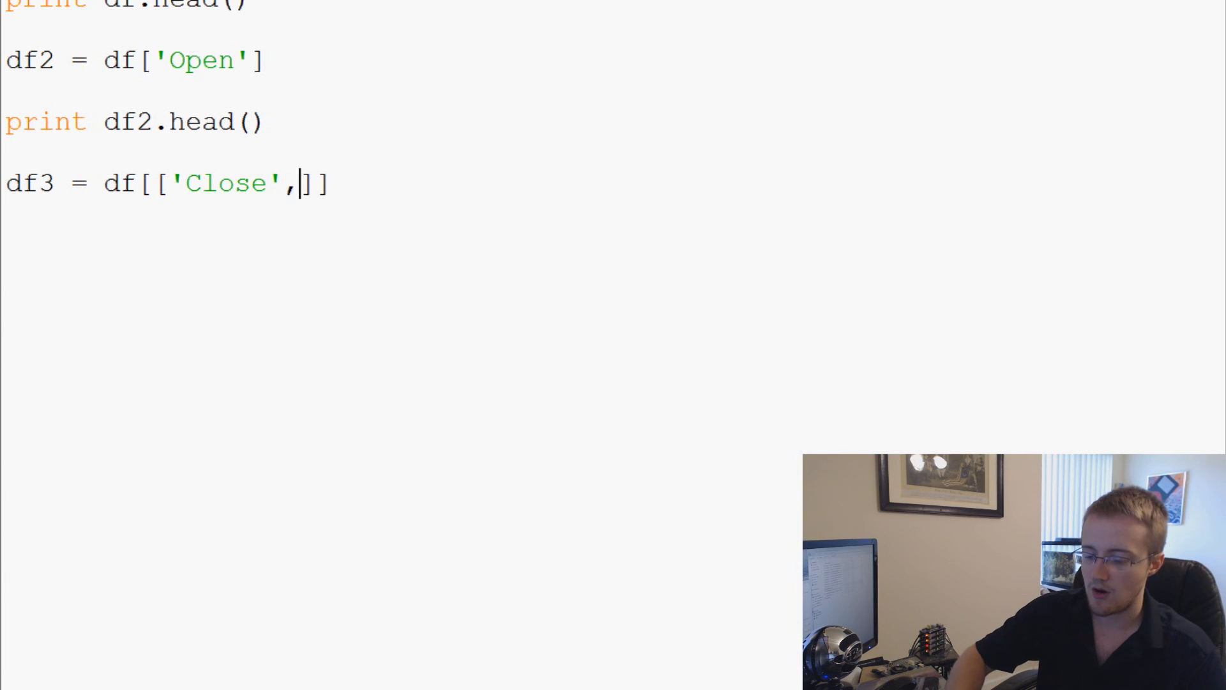
{"action": "type", "text": "'Open'"}
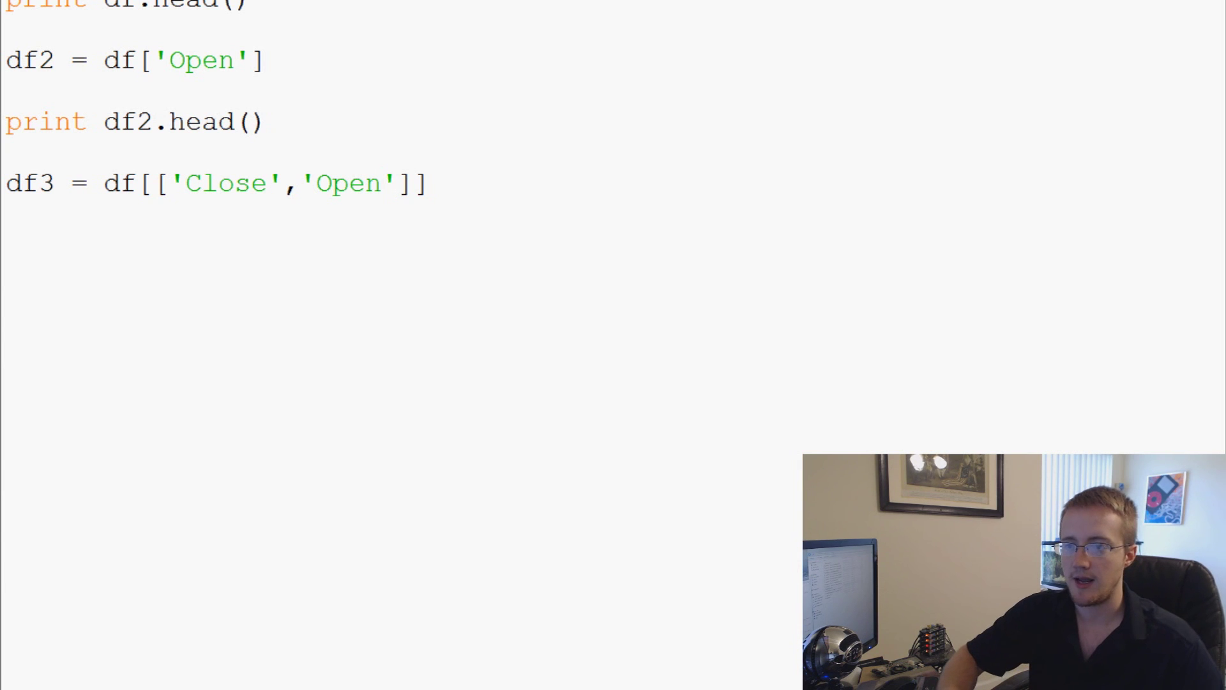
- Add print df3.head() on the next line to show df3's first rows
{"action": "type", "text": "print d"}
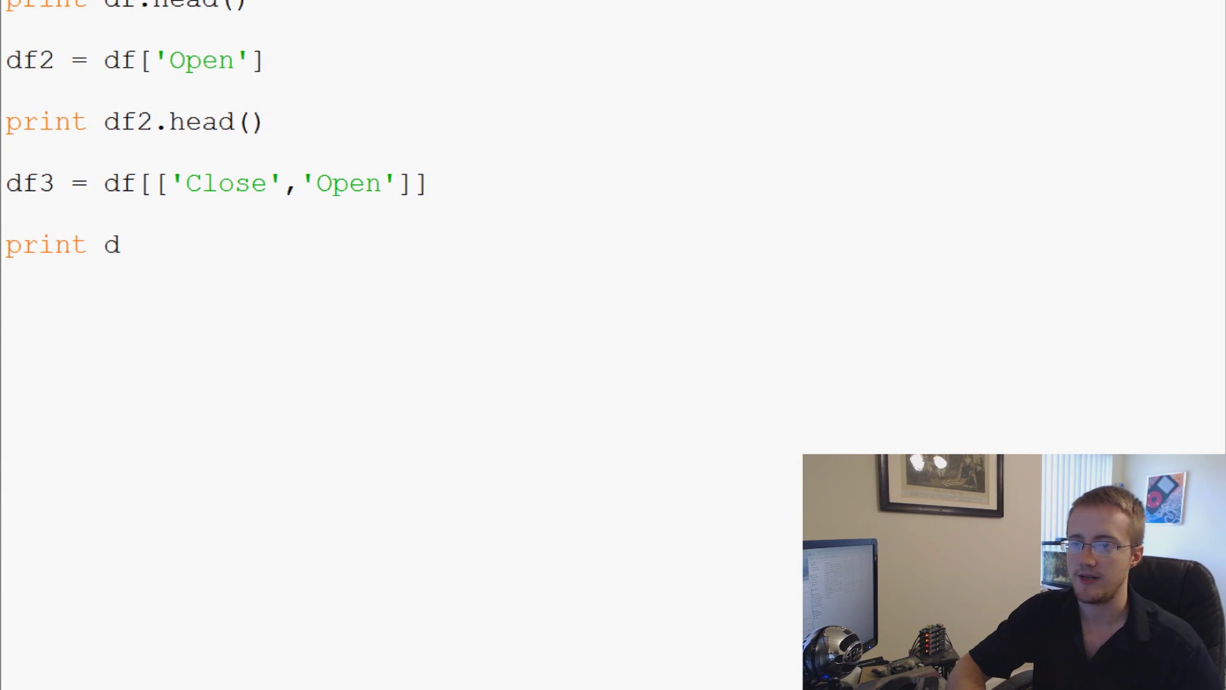
{"action": "type", "text": "f3.head()"}
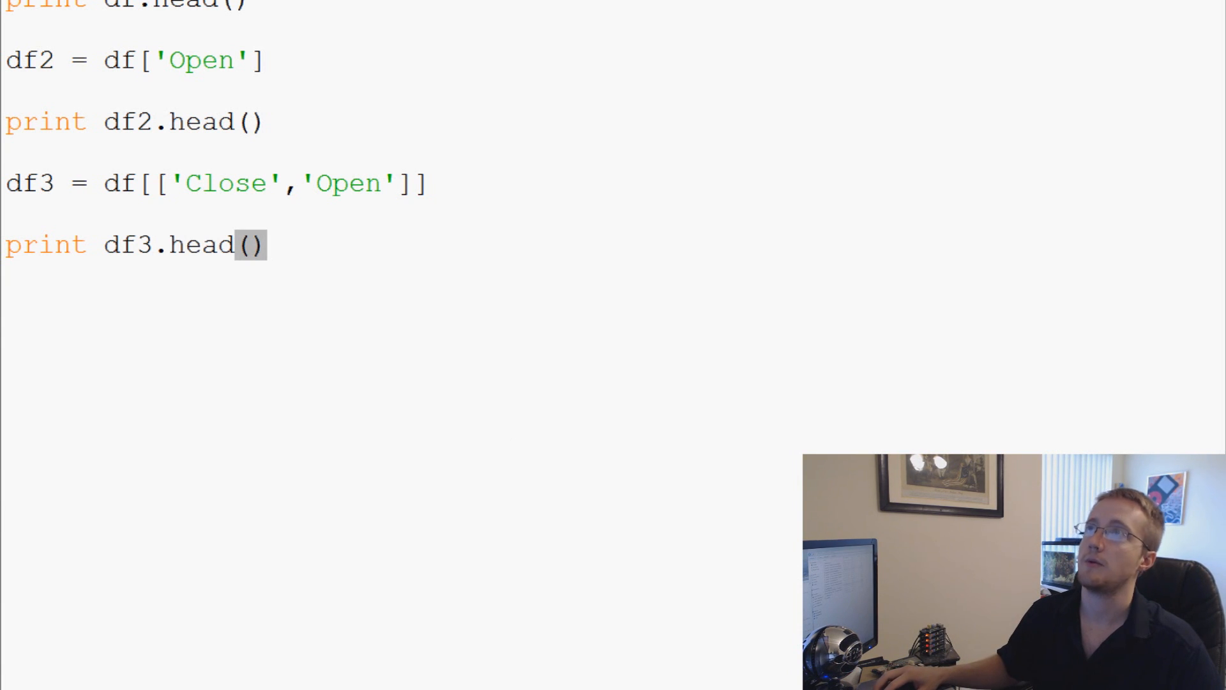
{"action": "key", "text": "Return"}
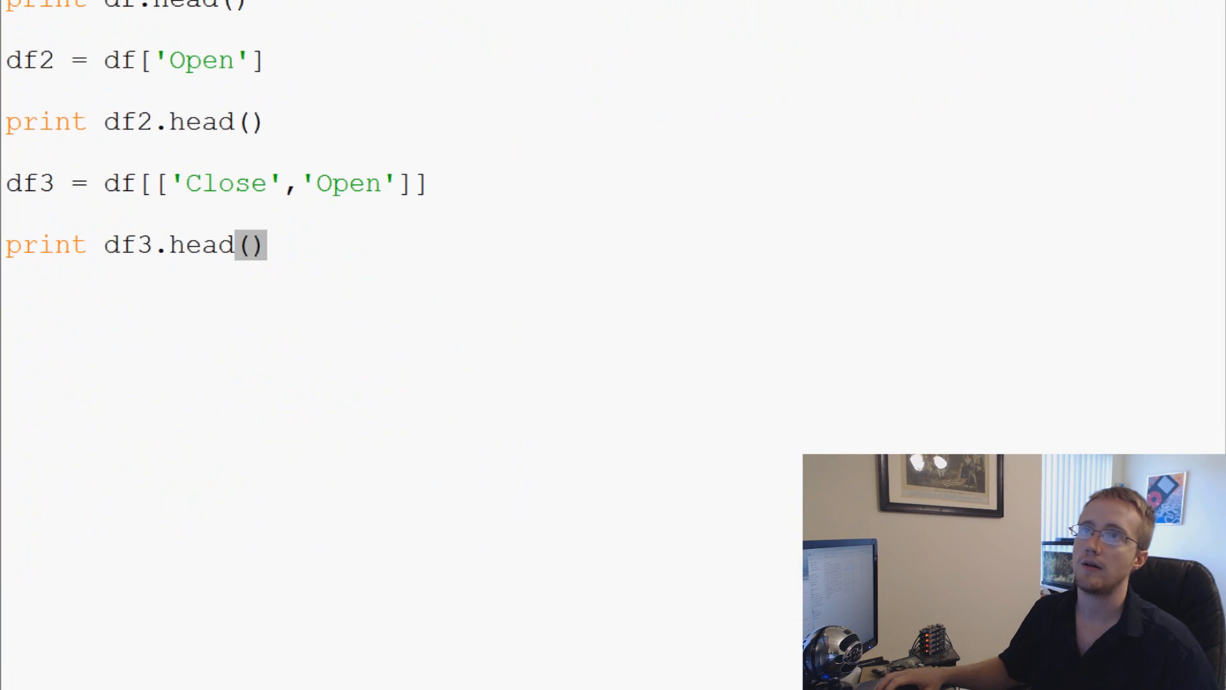
{"action": "mouse_move", "coordinate": [350, 97]}
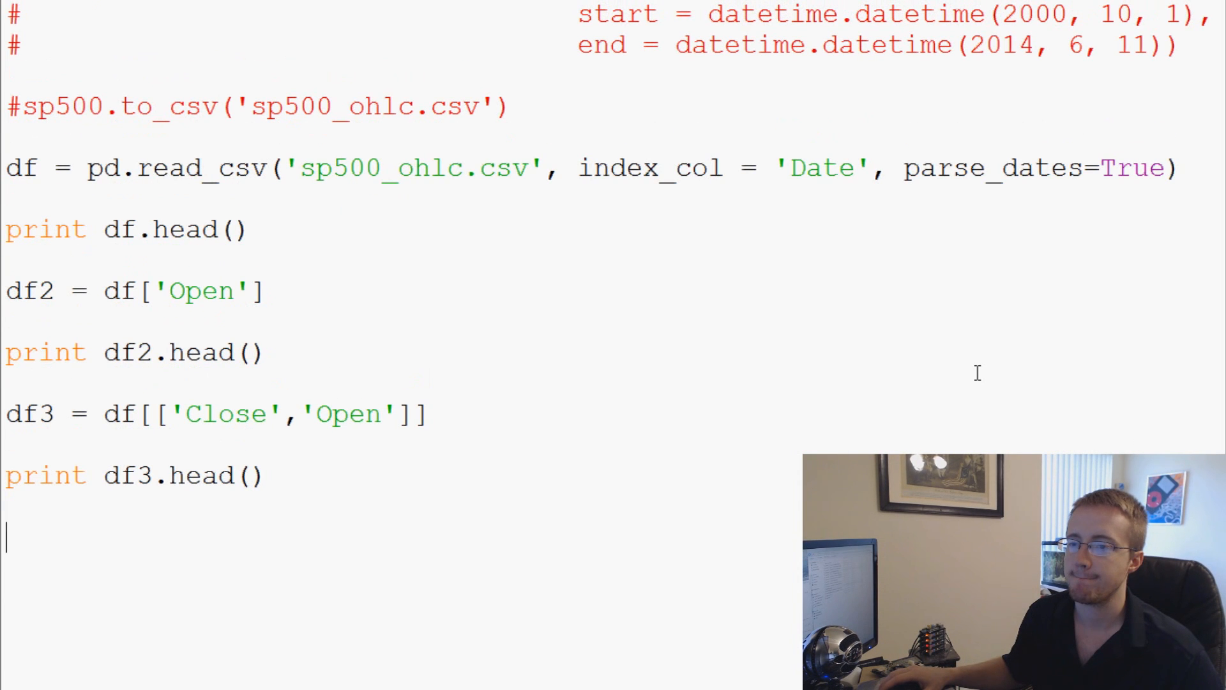
- Add del df3['Close'] and print df3.head(), then run to show only Open remaining
{"action": "scroll", "scroll_direction": "down", "scroll_amount": 3}
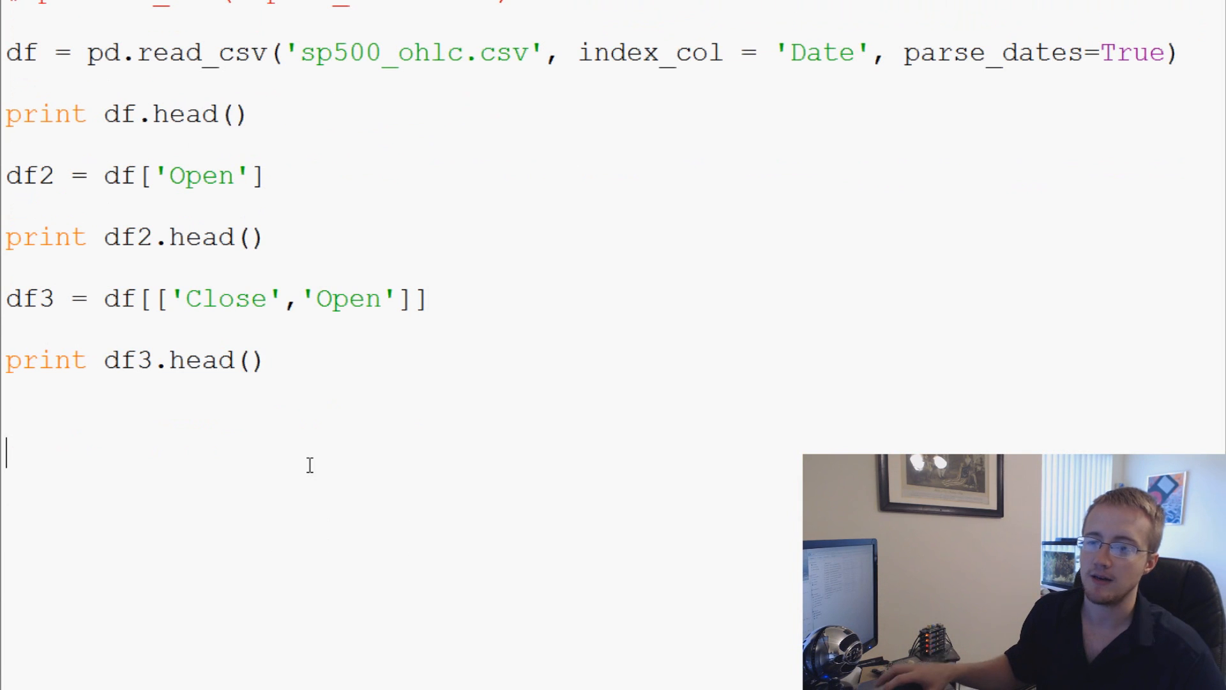
{"action": "mouse_move", "coordinate": [496, 405]}
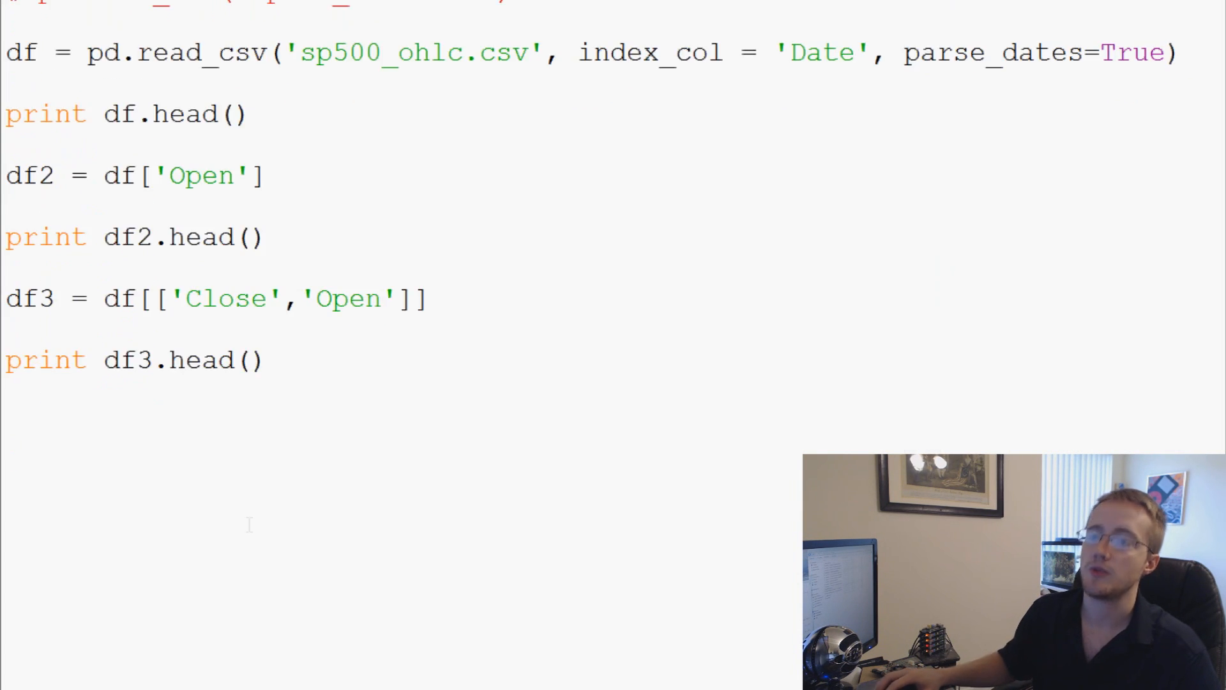
{"action": "type", "text": "def"}
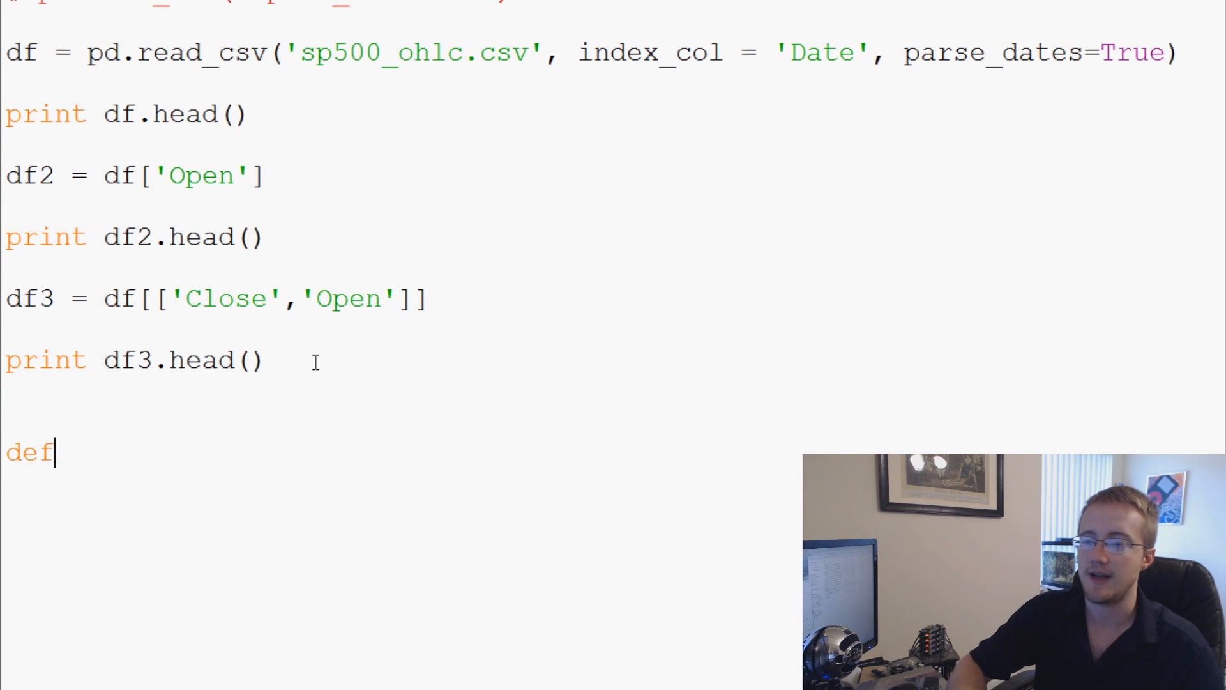
{"action": "type", "text": "df3[]"}
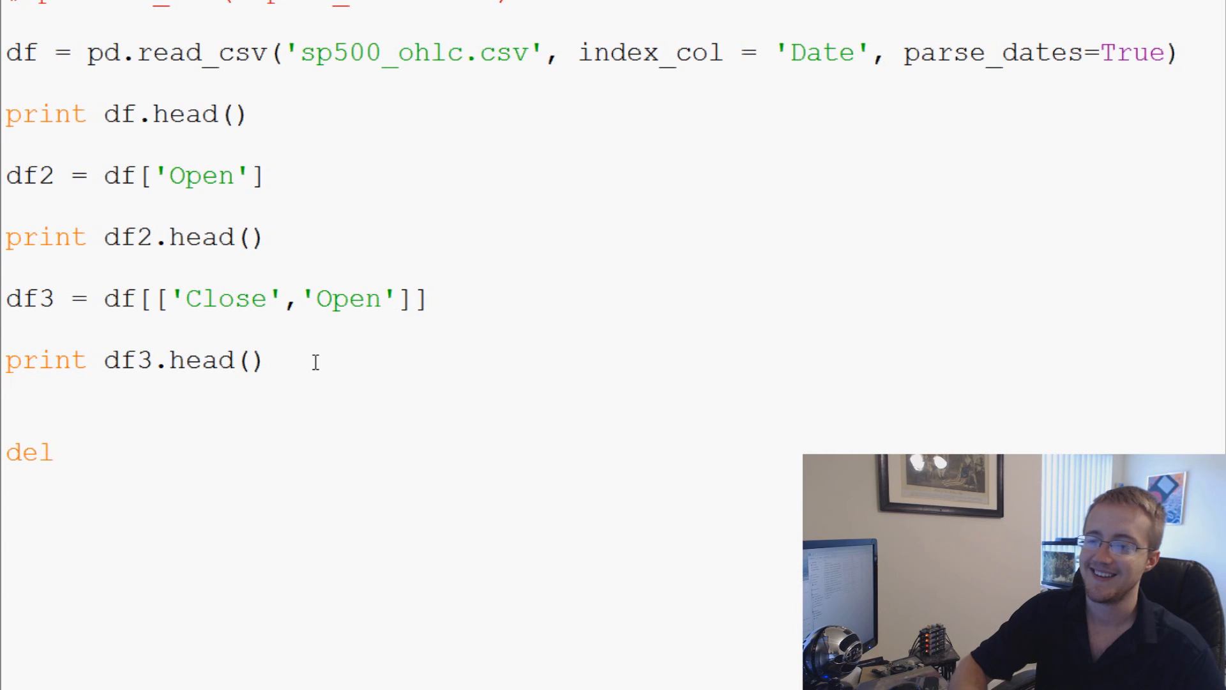
{"action": "type", "text": "df3"}
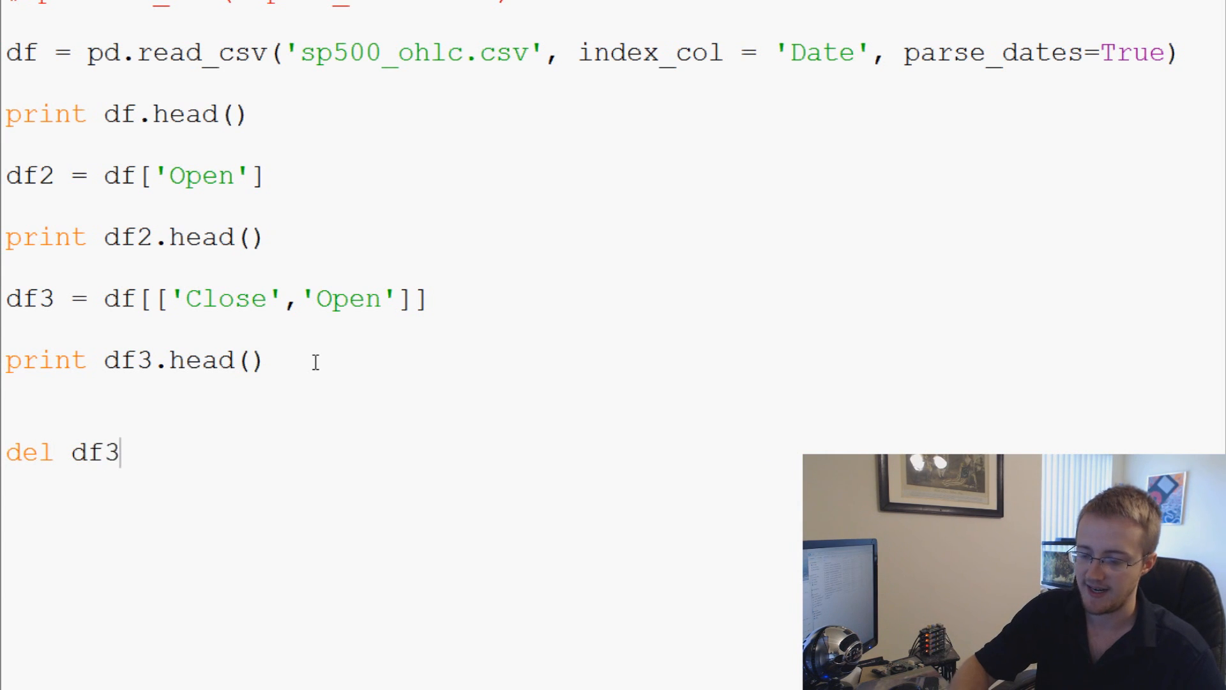
{"action": "type", "text": "['C']"}
{"action": "type", "text": "pr"}
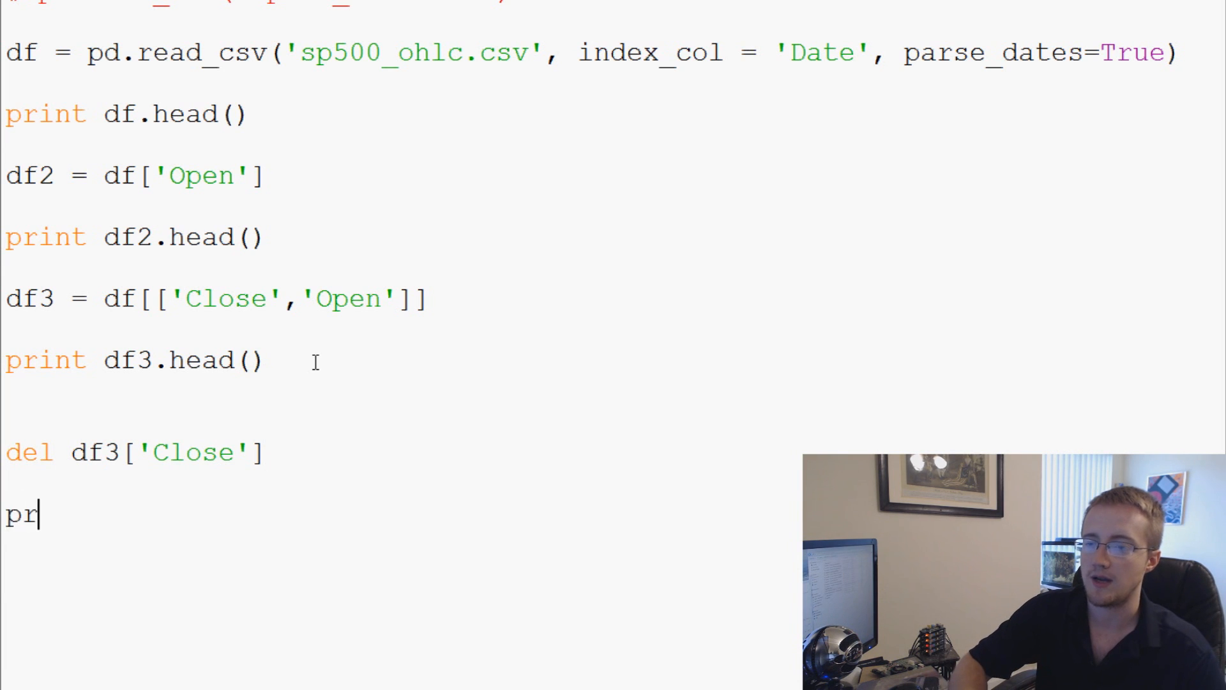
{"action": "type", "text": "int df3.head()"}
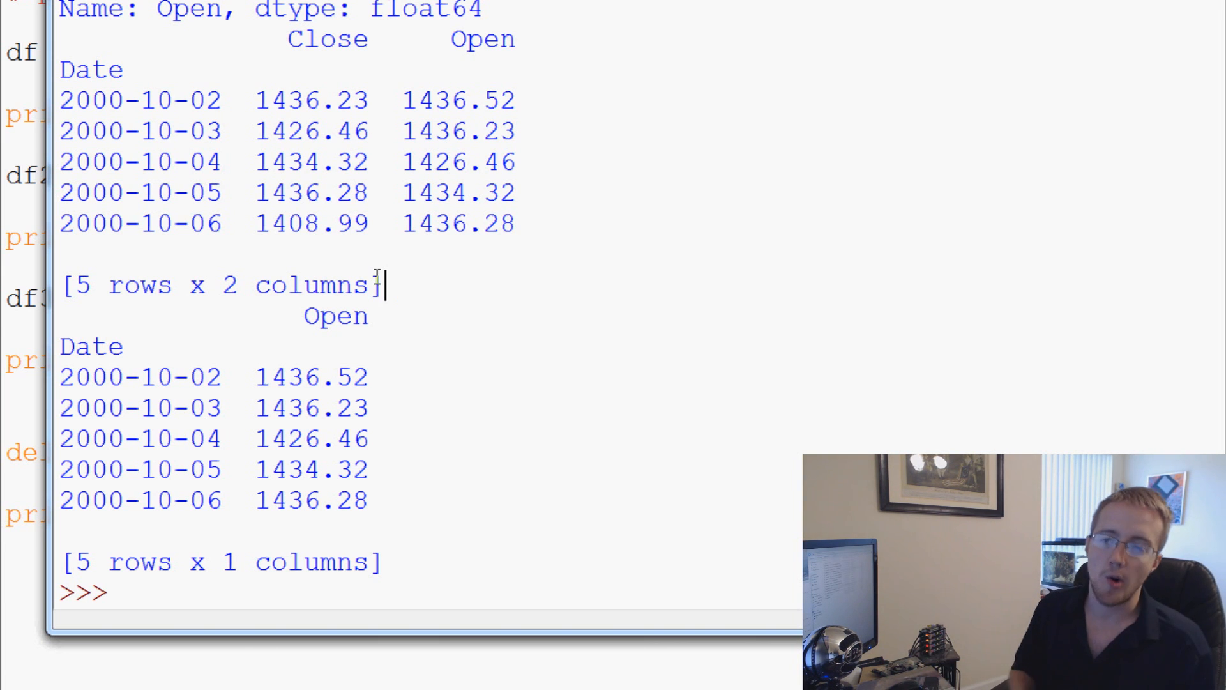
{"action": "mouse_move", "coordinate": [375, 276]}
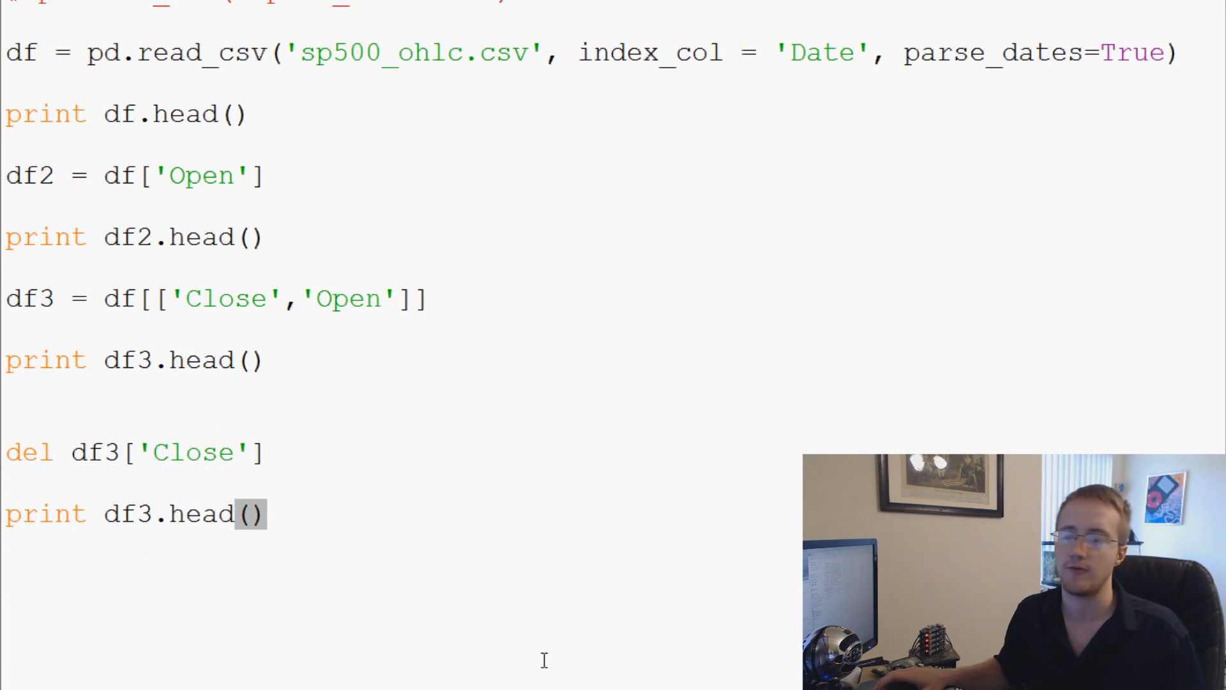
{"action": "mouse_move", "coordinate": [491, 546]}
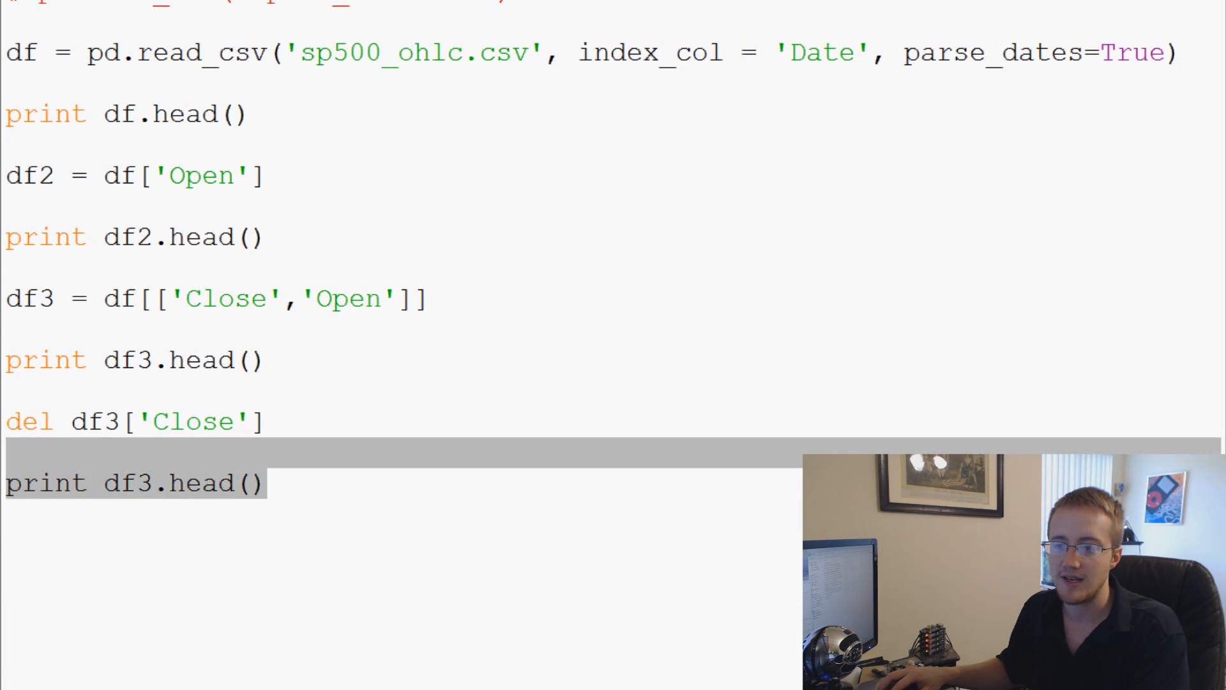
- Replace the del and print lines with a df4 = df3.rename() assignment
{"action": "left_click", "coordinate": [316, 422]}
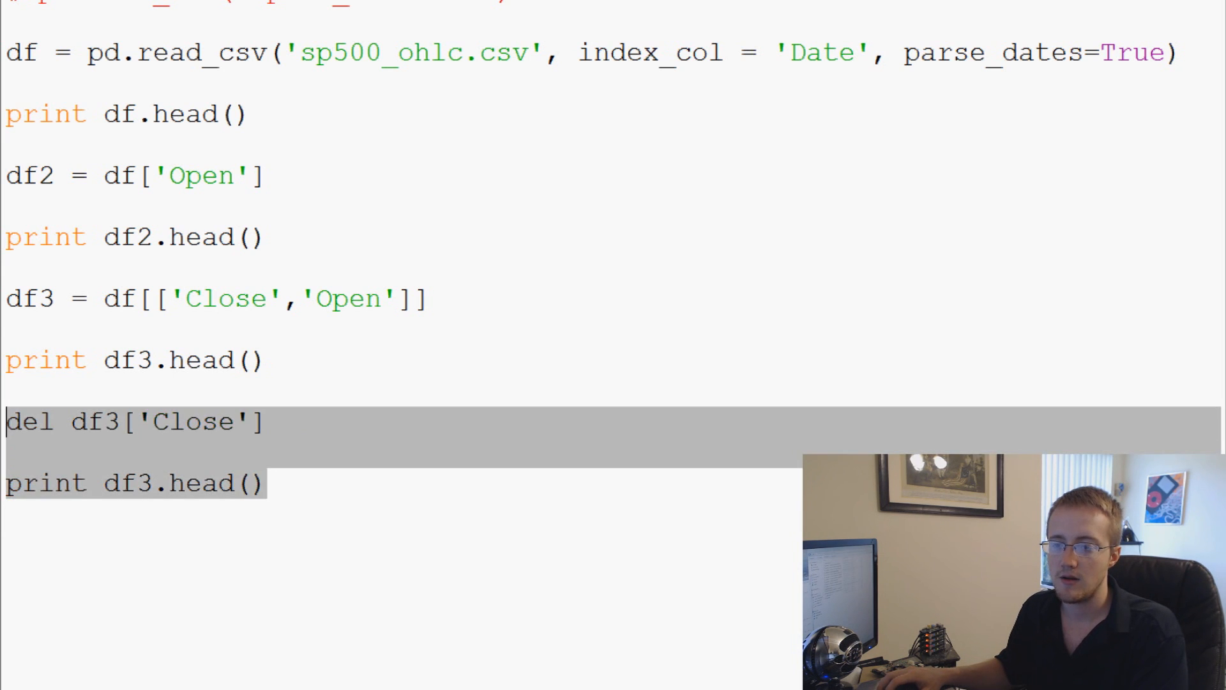
{"action": "key", "text": "Delete"}
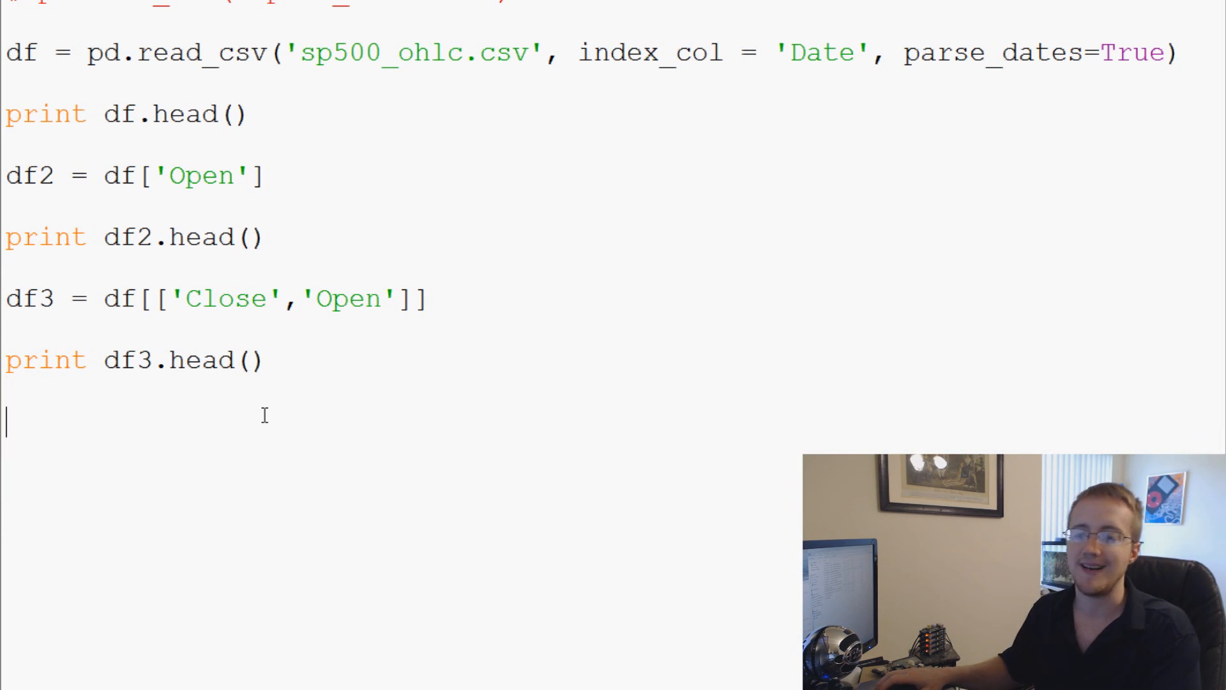
{"action": "type", "text": "df3"}
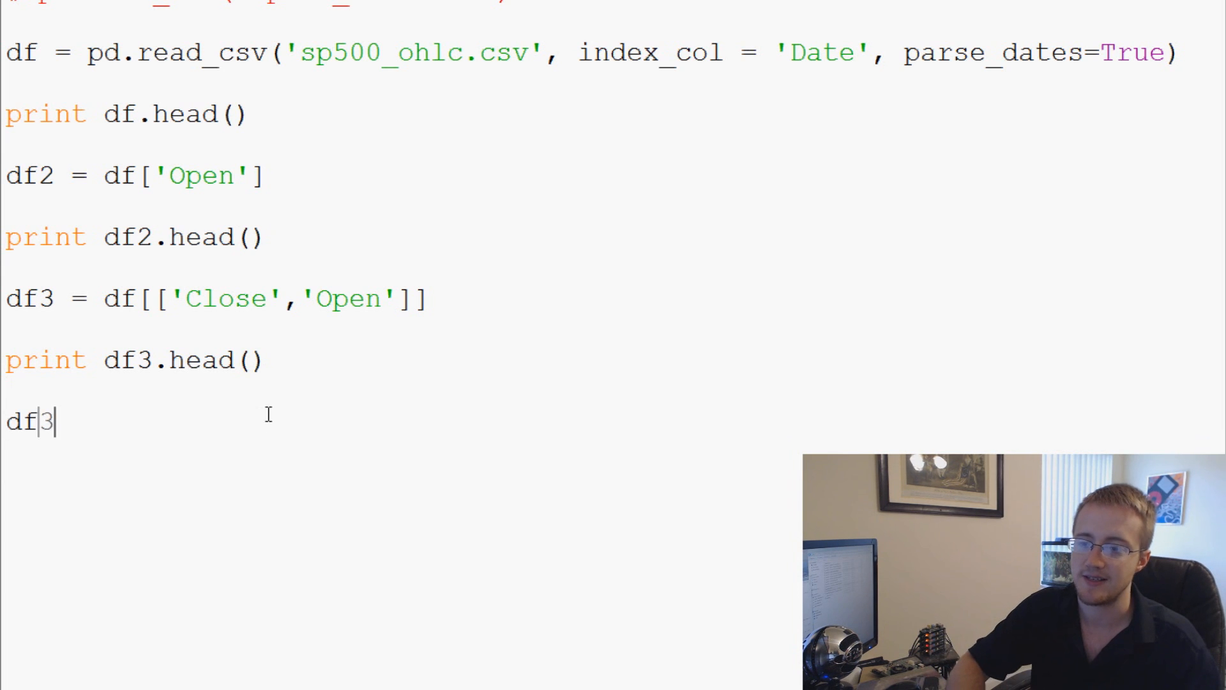
{"action": "type", "text": "4 = df"}
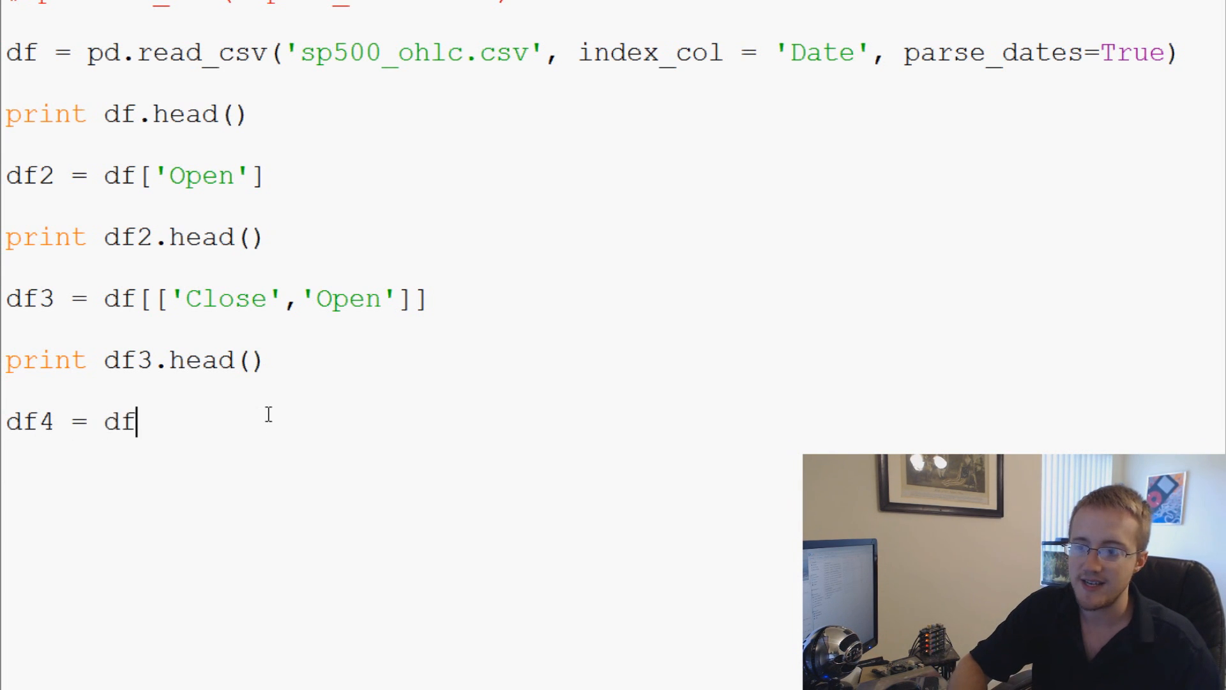
{"action": "type", "text": "3"}
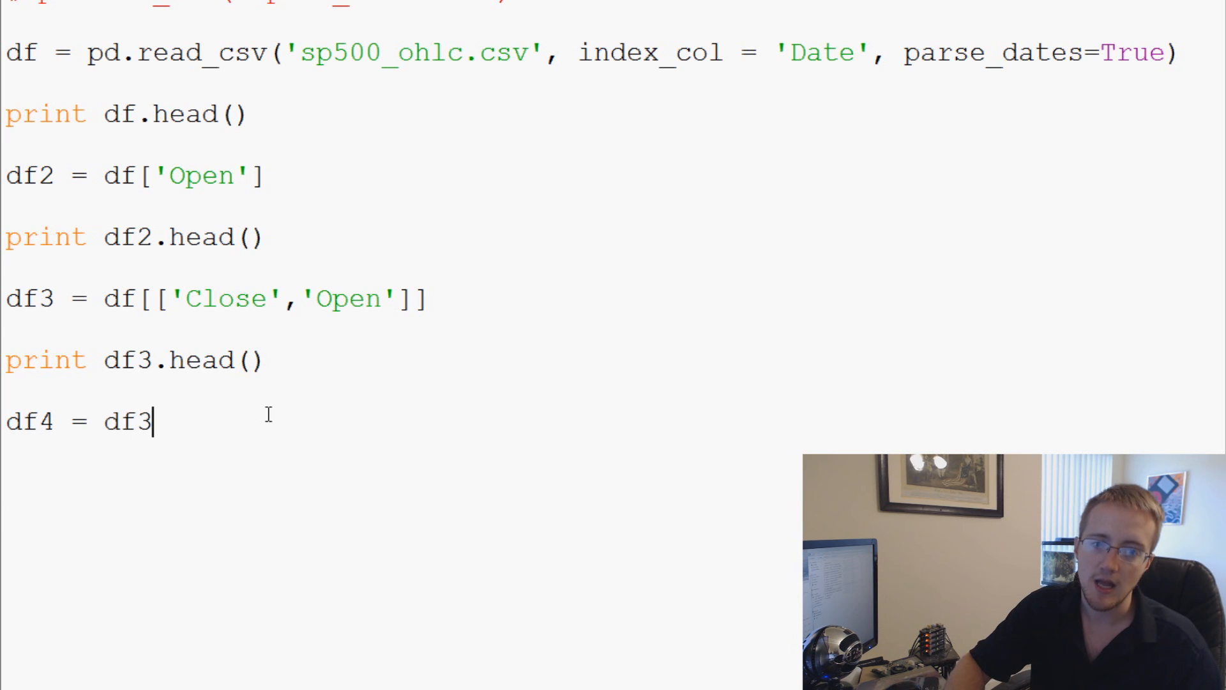
{"action": "type", "text": "[]"}
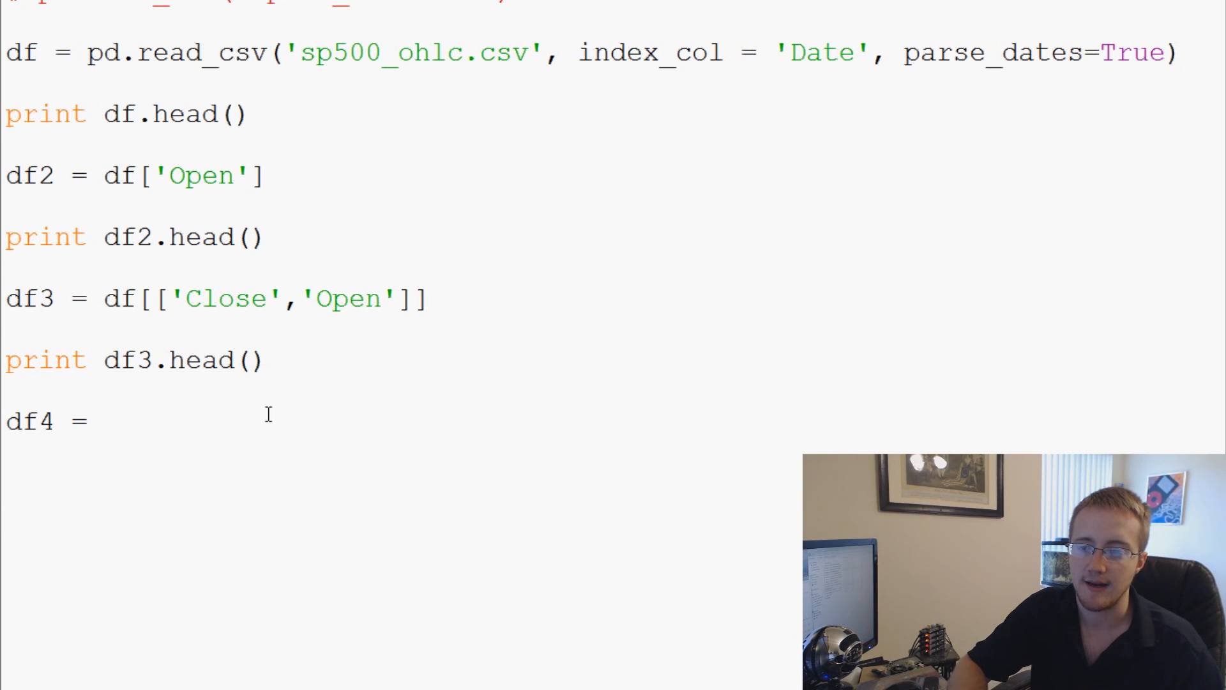
{"action": "type", "text": "df3."}
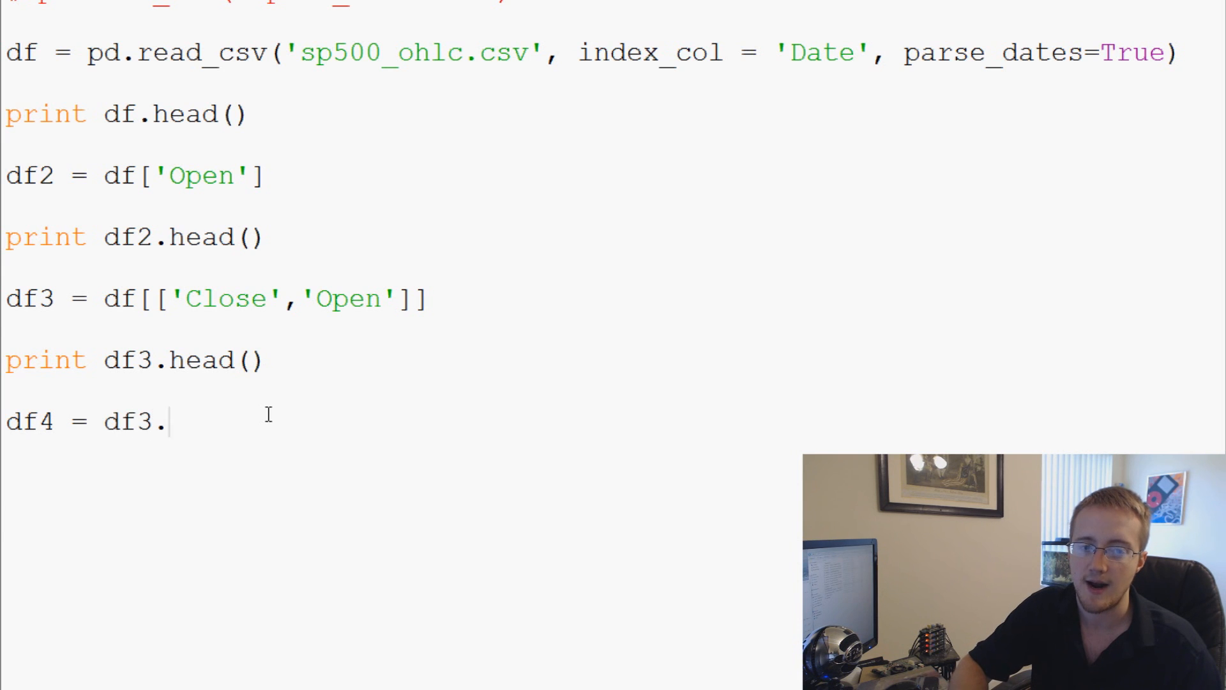
{"action": "type", "text": "rename()"}
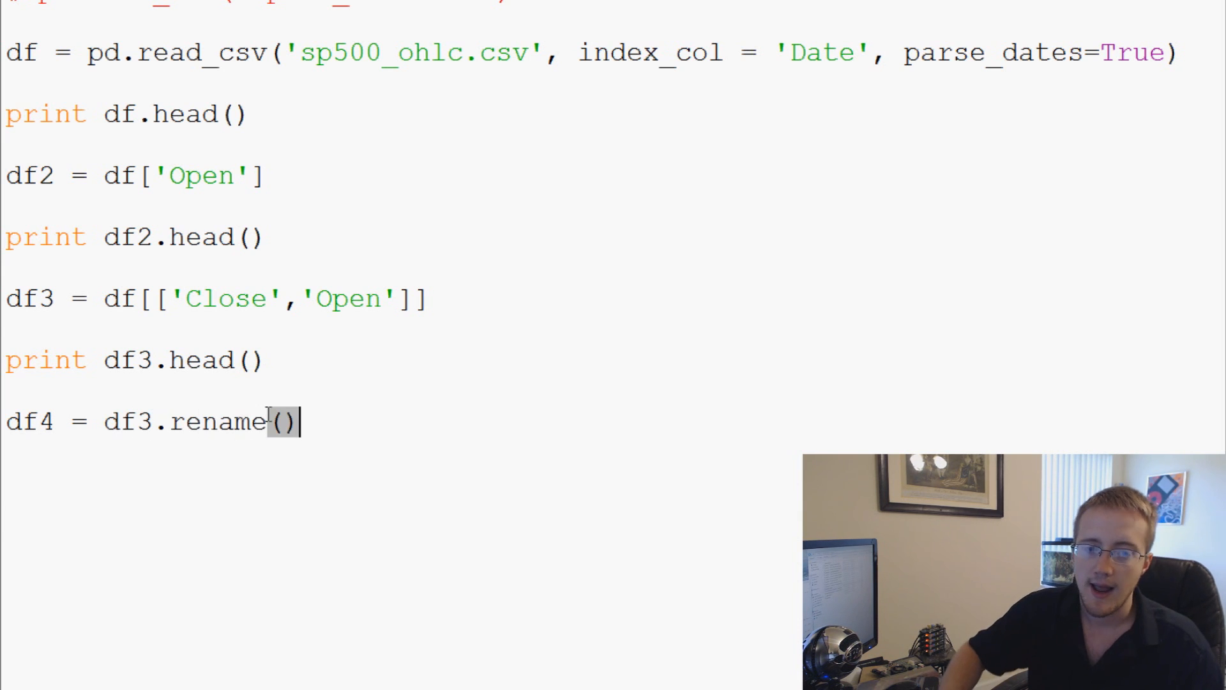
- Fill the rename with columns={'Close':'CLOSE'} and inplace = True
{"action": "type", "text": "colu"}
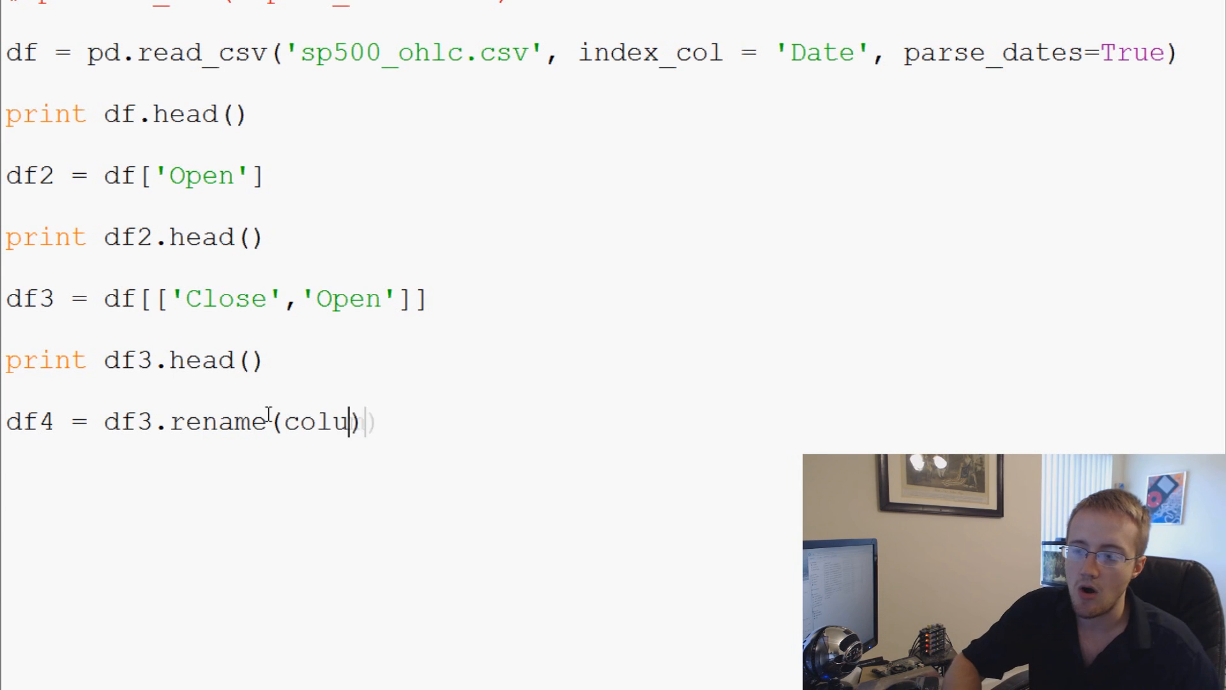
{"action": "type", "text": "mns={}+"}
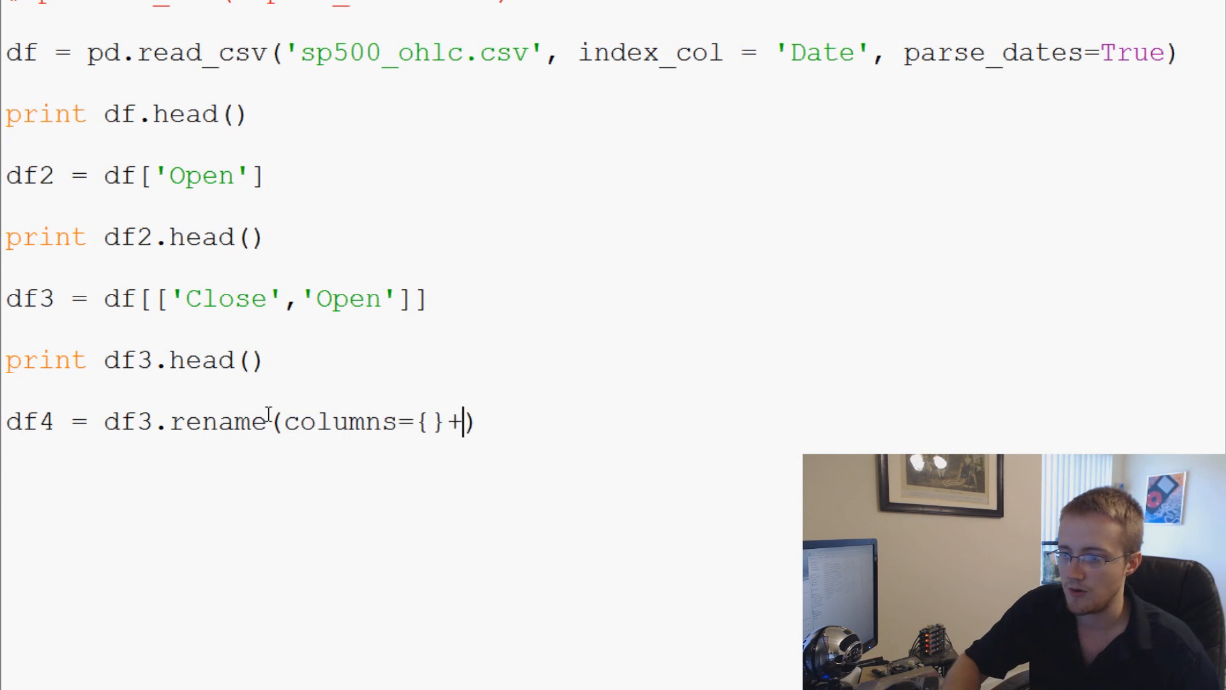
{"action": "key", "text": "Backspace"}
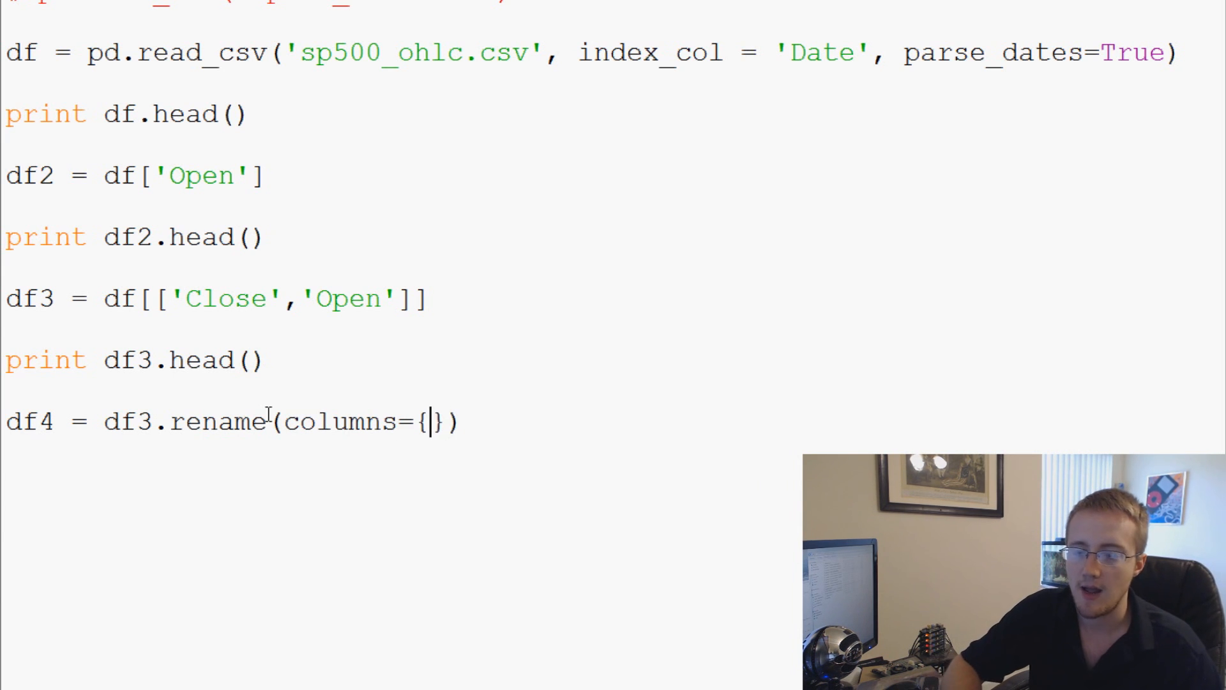
{"action": "type", "text": "'C'"}
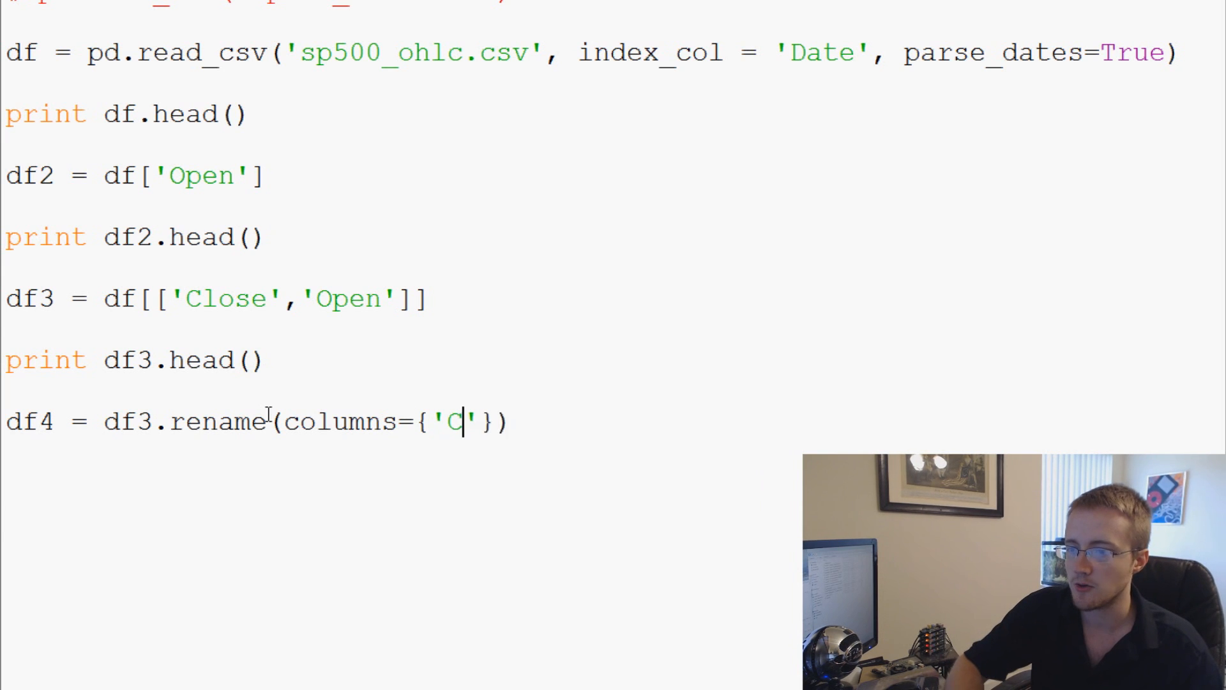
{"action": "type", "text": "lose"}
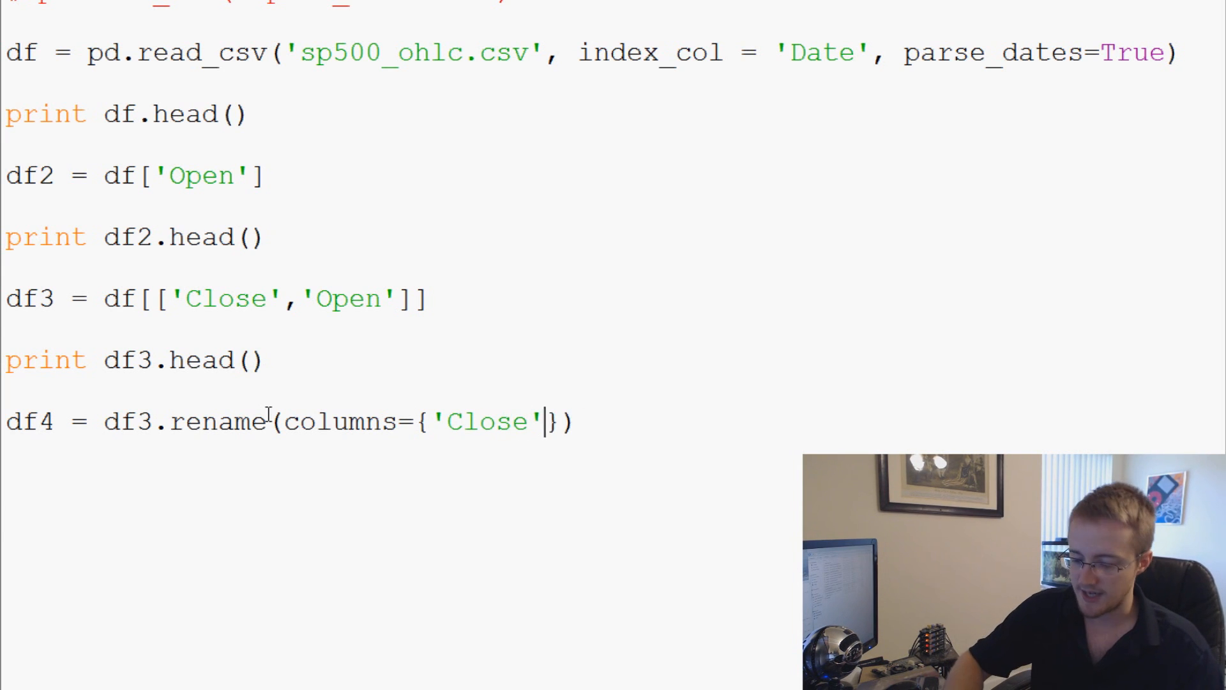
{"action": "type", "text": ":'"}
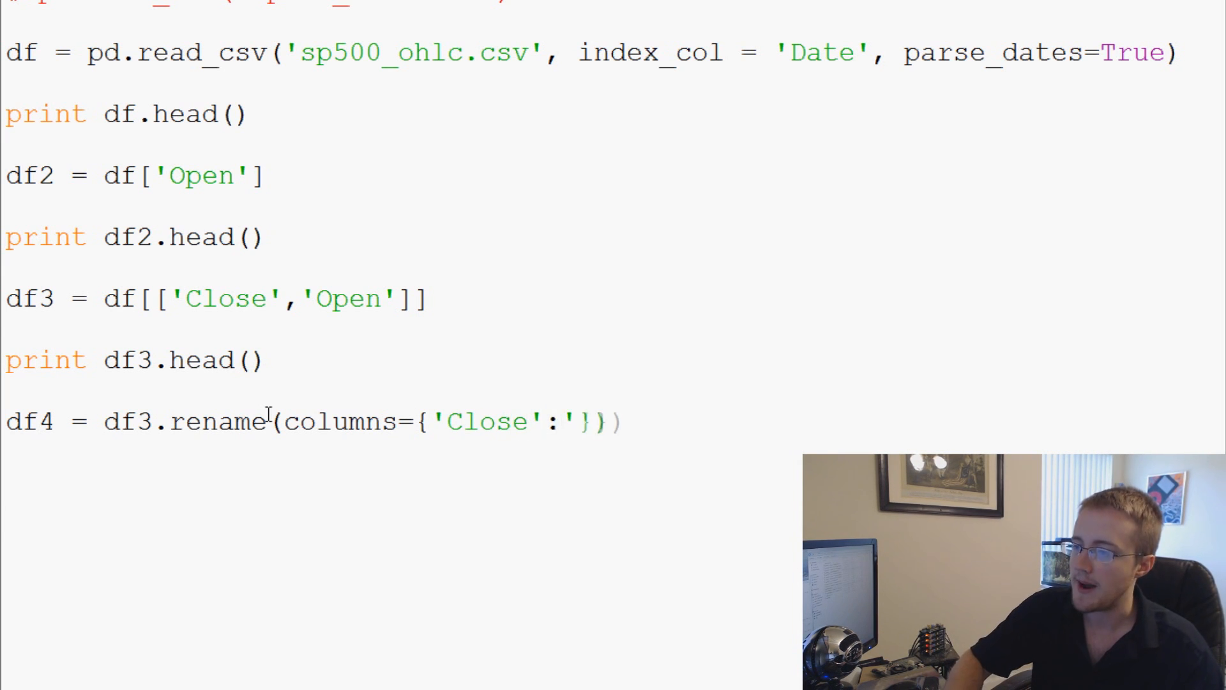
{"action": "type", "text": "CLOSE'"}
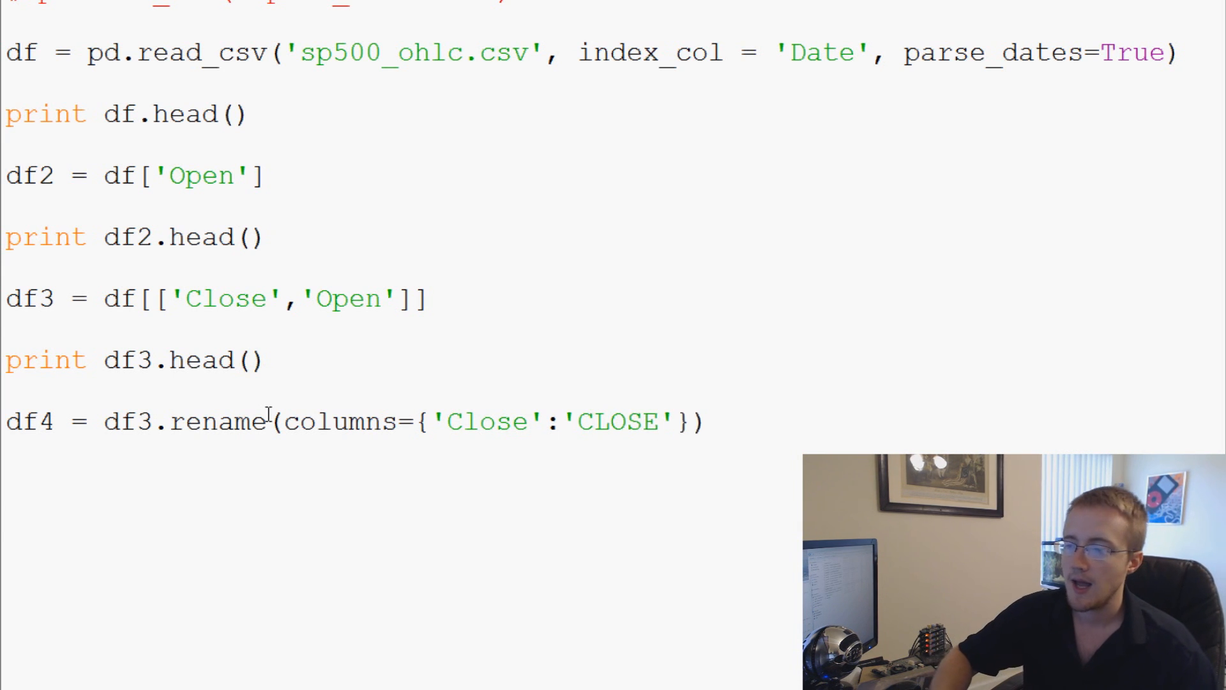
{"action": "left_click", "coordinate": [693, 421]}
{"action": "type", "text": ", "}
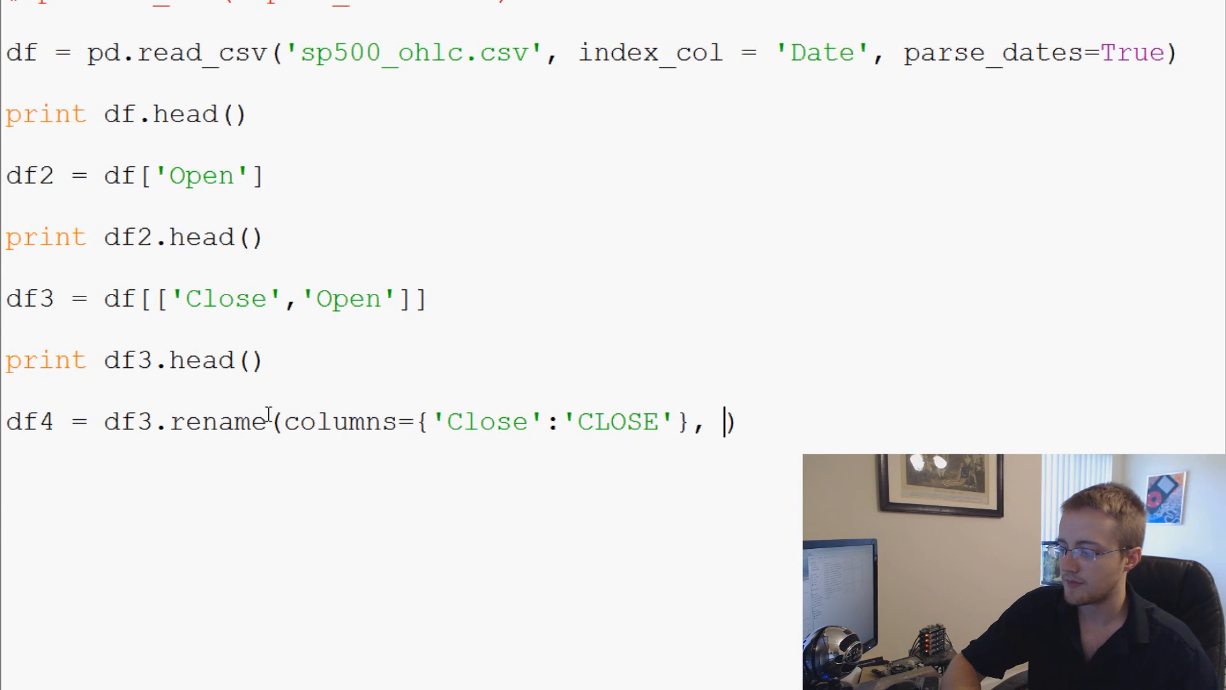
{"action": "type", "text": "inplace"}
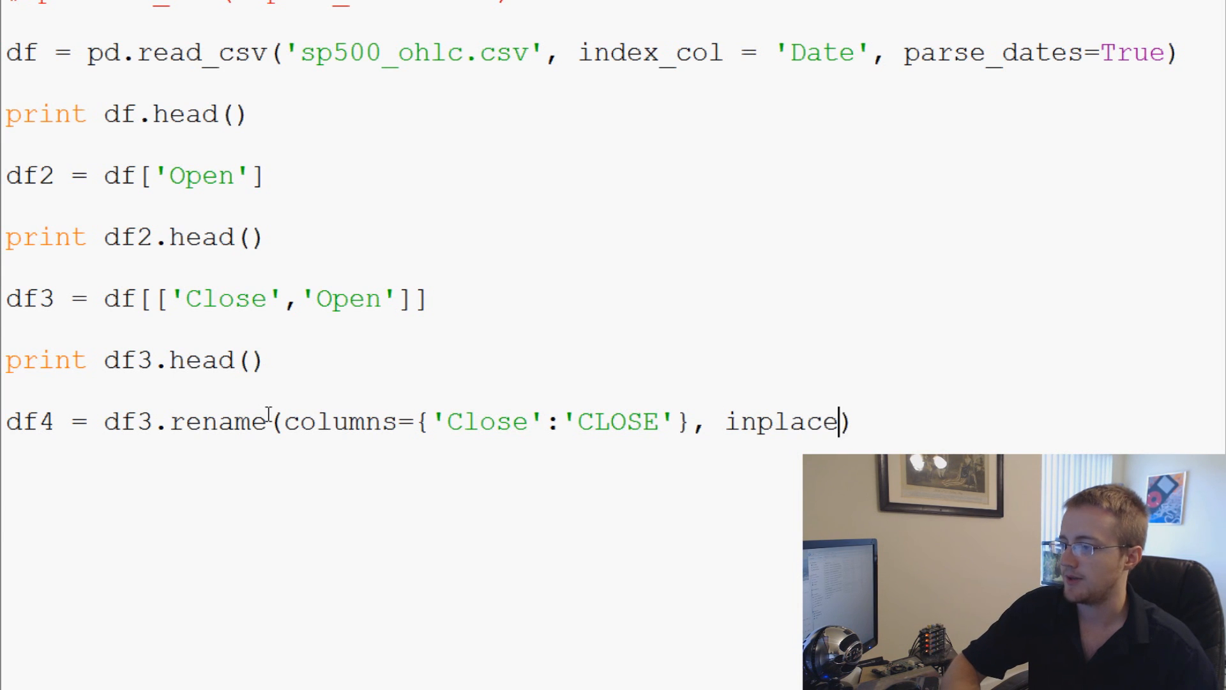
{"action": "type", "text": "= Tr"}
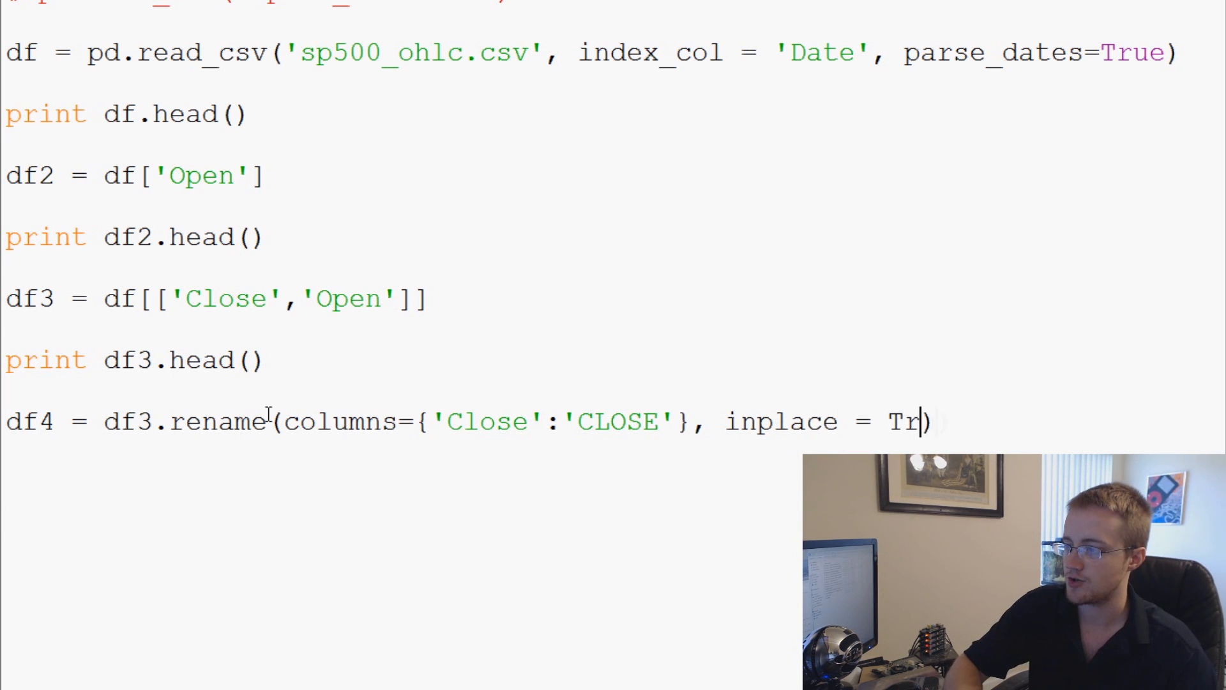
{"action": "type", "text": "ue"}
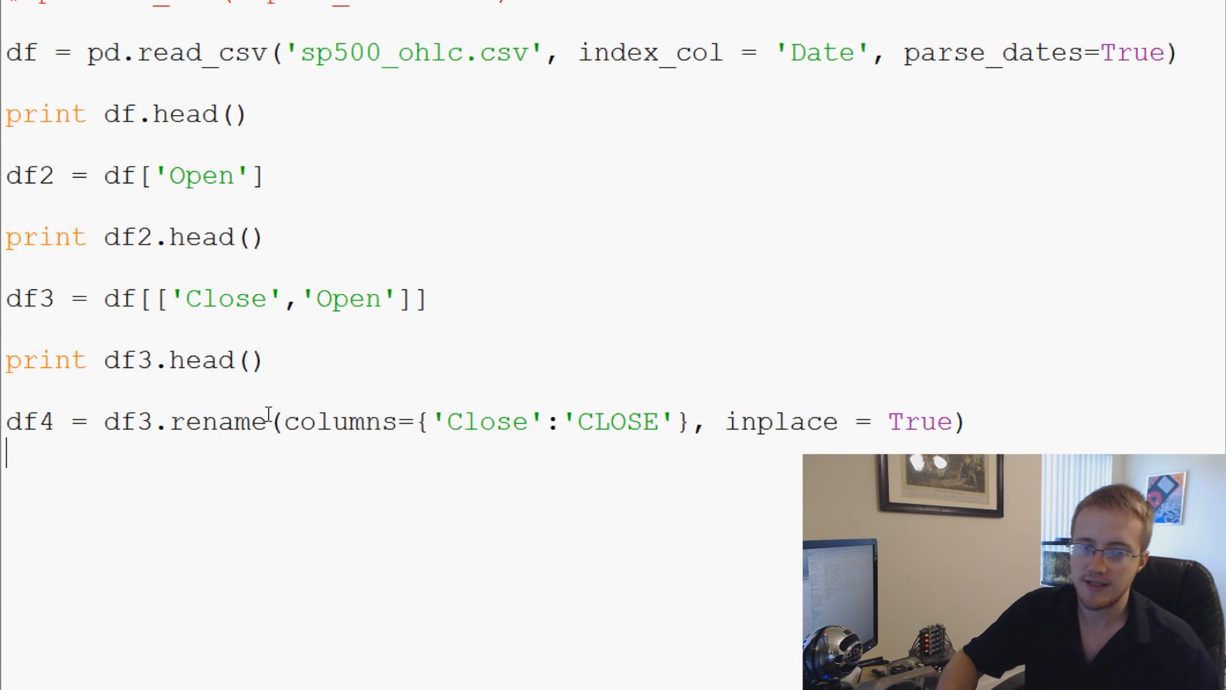
- Add print df4.head() on the next line
{"action": "type", "text": "print f"}
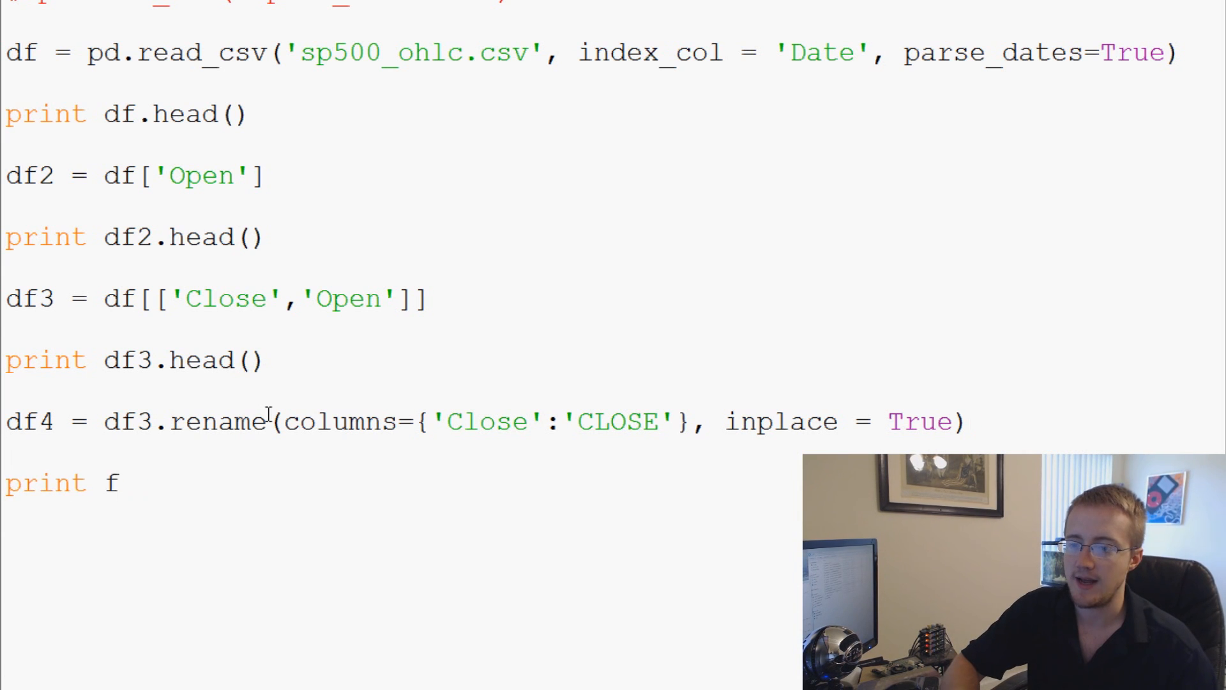
{"action": "type", "text": "df4.head()"}
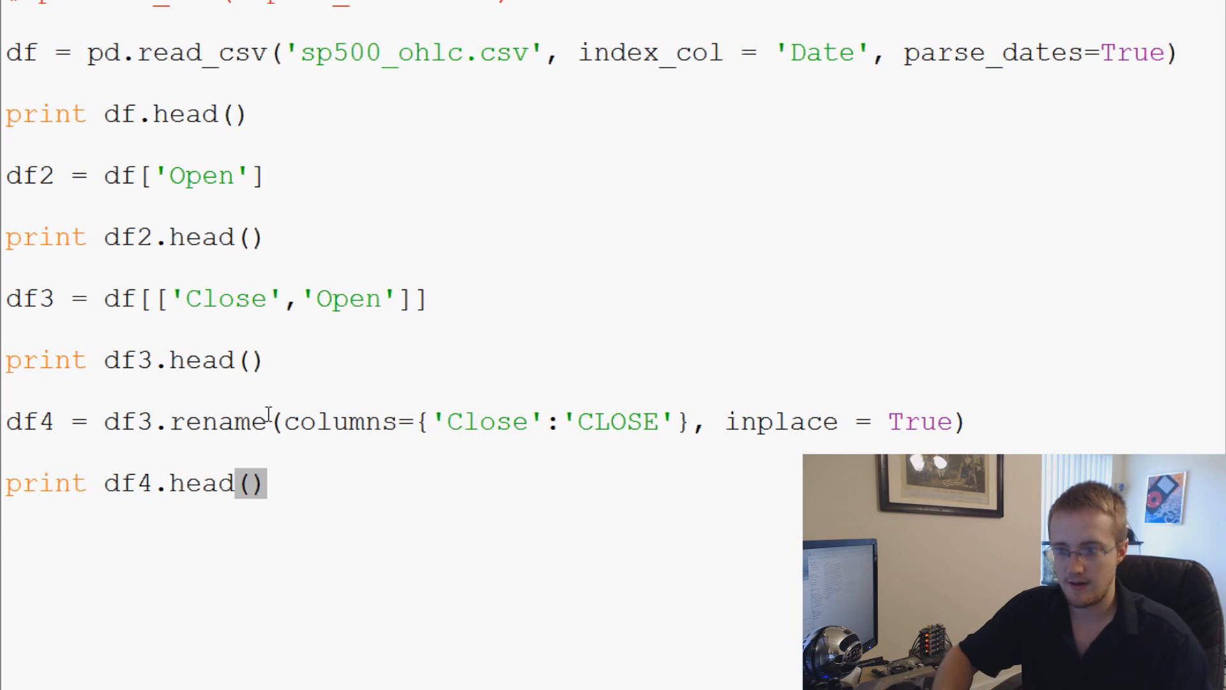
{"action": "mouse_move", "coordinate": [655, 23]}
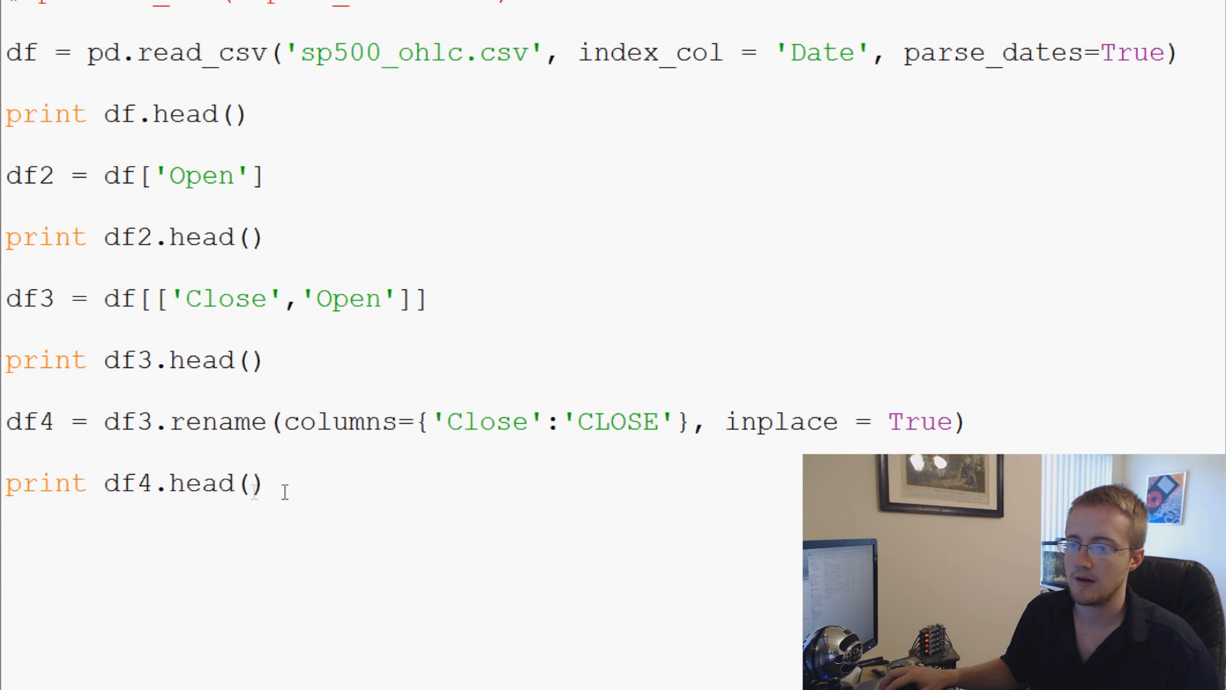
{"action": "mouse_move", "coordinate": [490, 479]}
{"action": "type", "text": "3"}
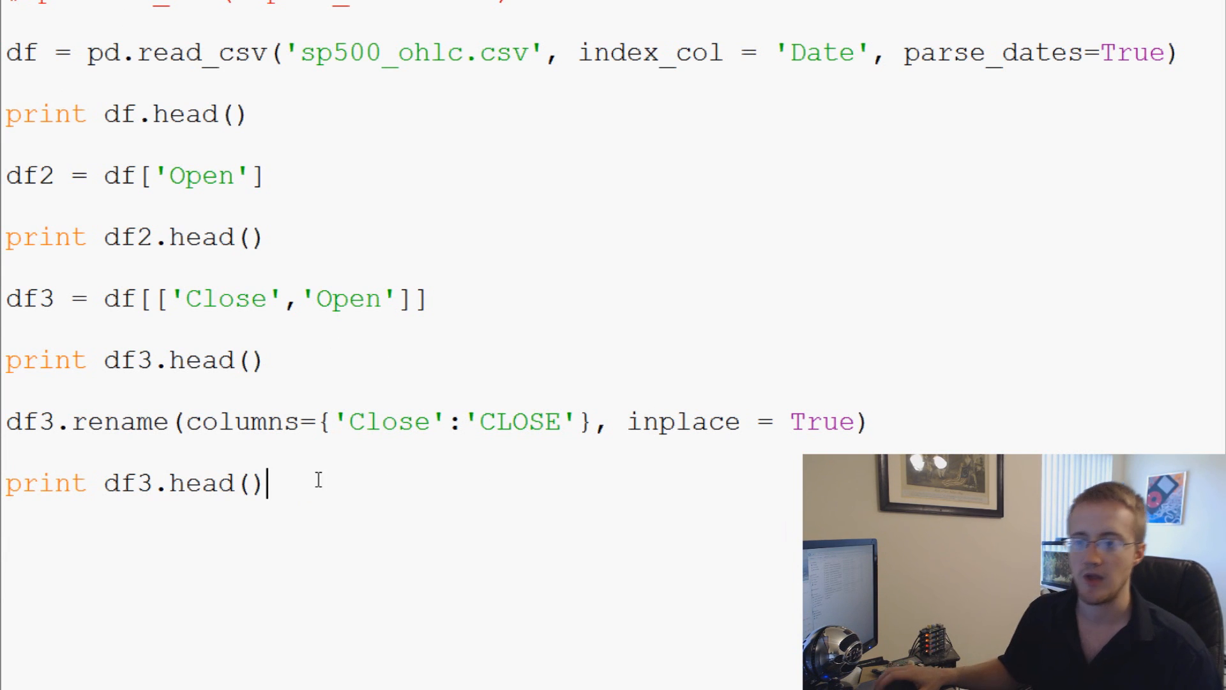
{"action": "mouse_move", "coordinate": [285, 483]}
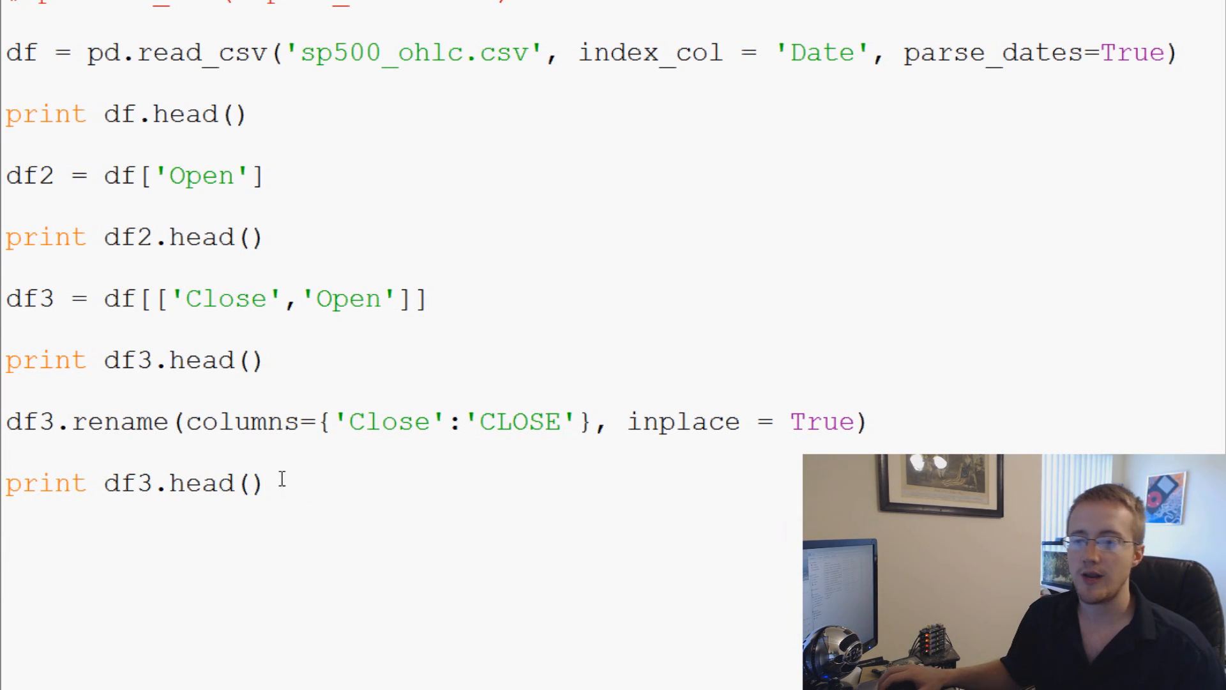
{"action": "mouse_move", "coordinate": [311, 489]}
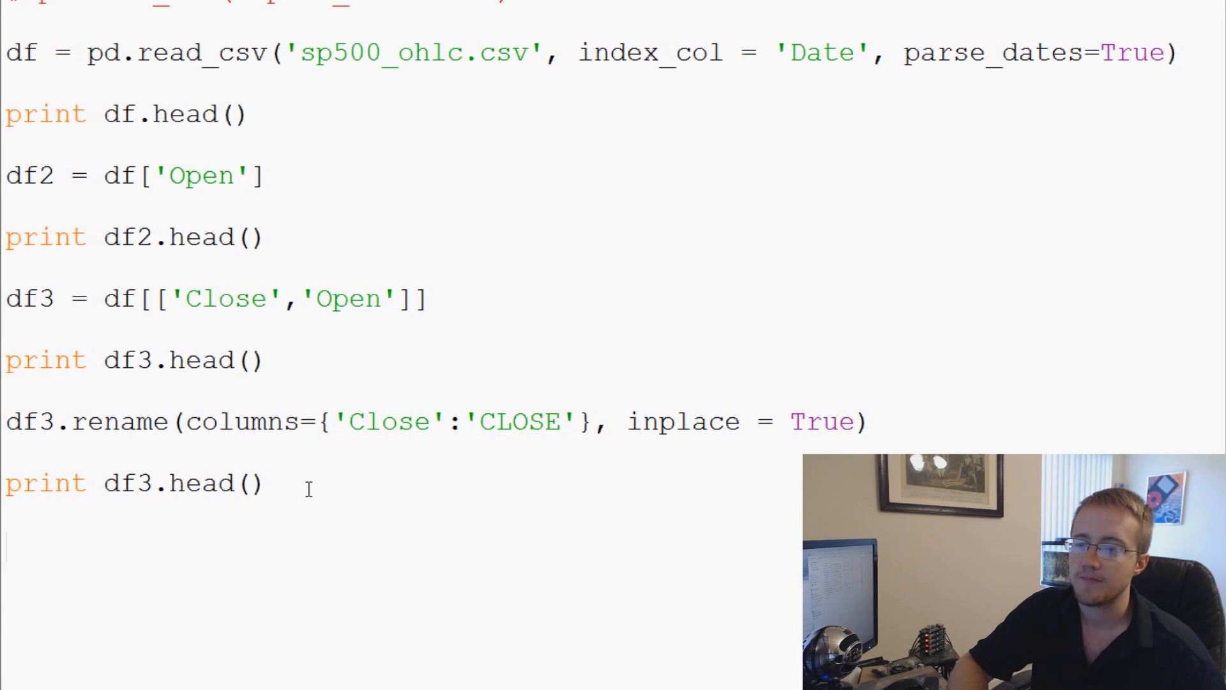
- Add print df3, run to list the whole table, then remove that line again
{"action": "type", "text": "print d"}
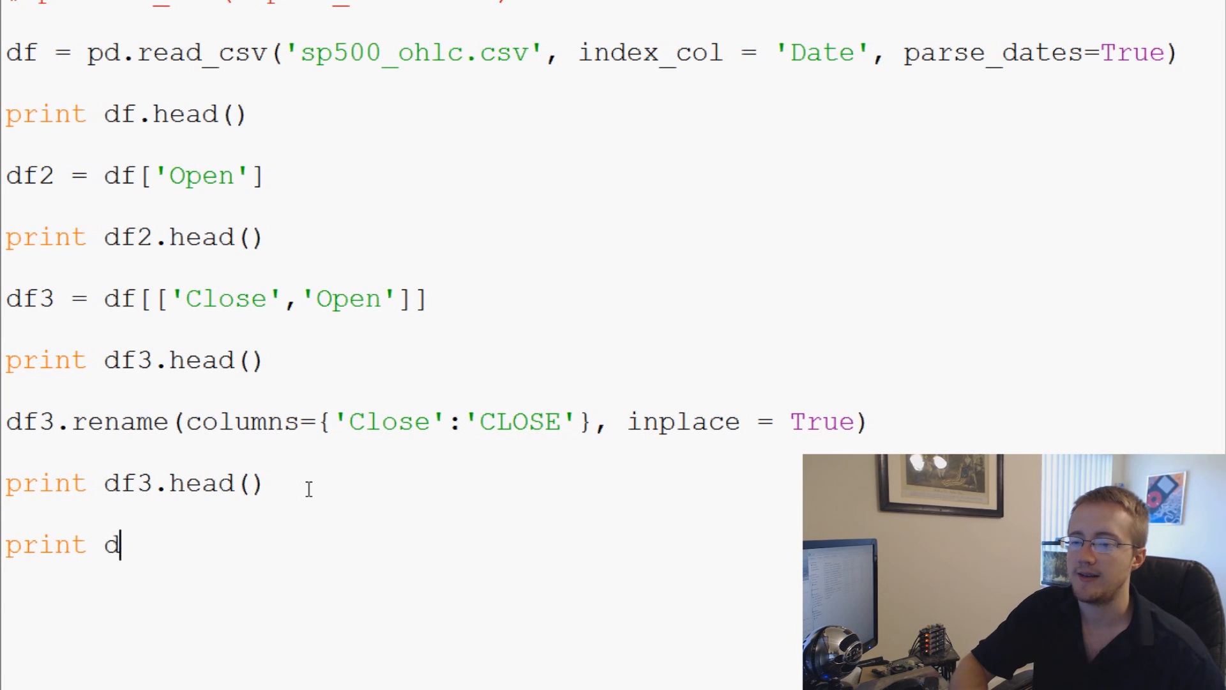
{"action": "type", "text": "f3"}
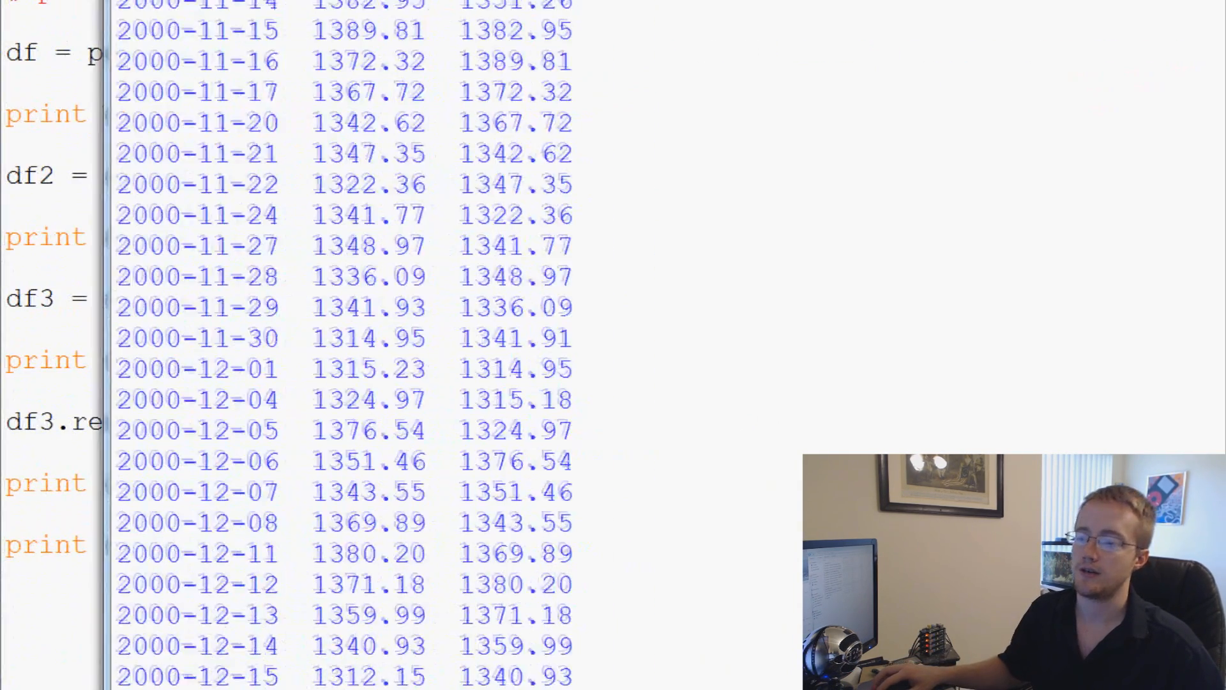
{"action": "scroll", "scroll_direction": "up", "scroll_amount": 3}
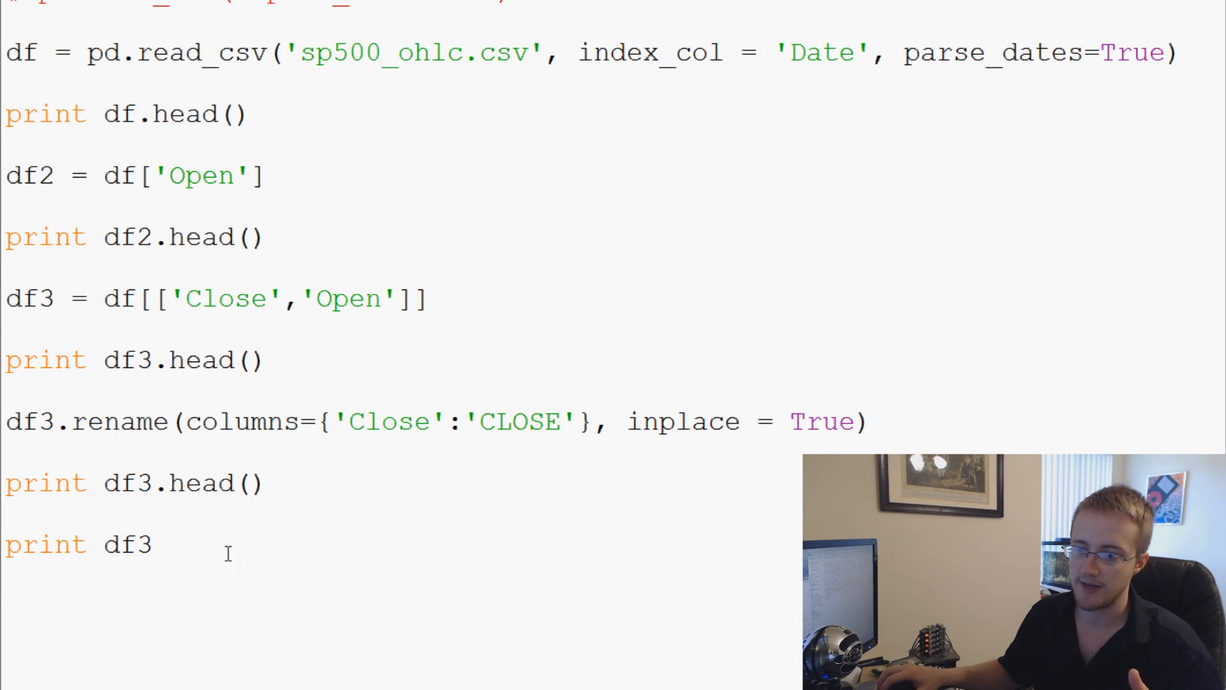
{"action": "mouse_move", "coordinate": [294, 558]}
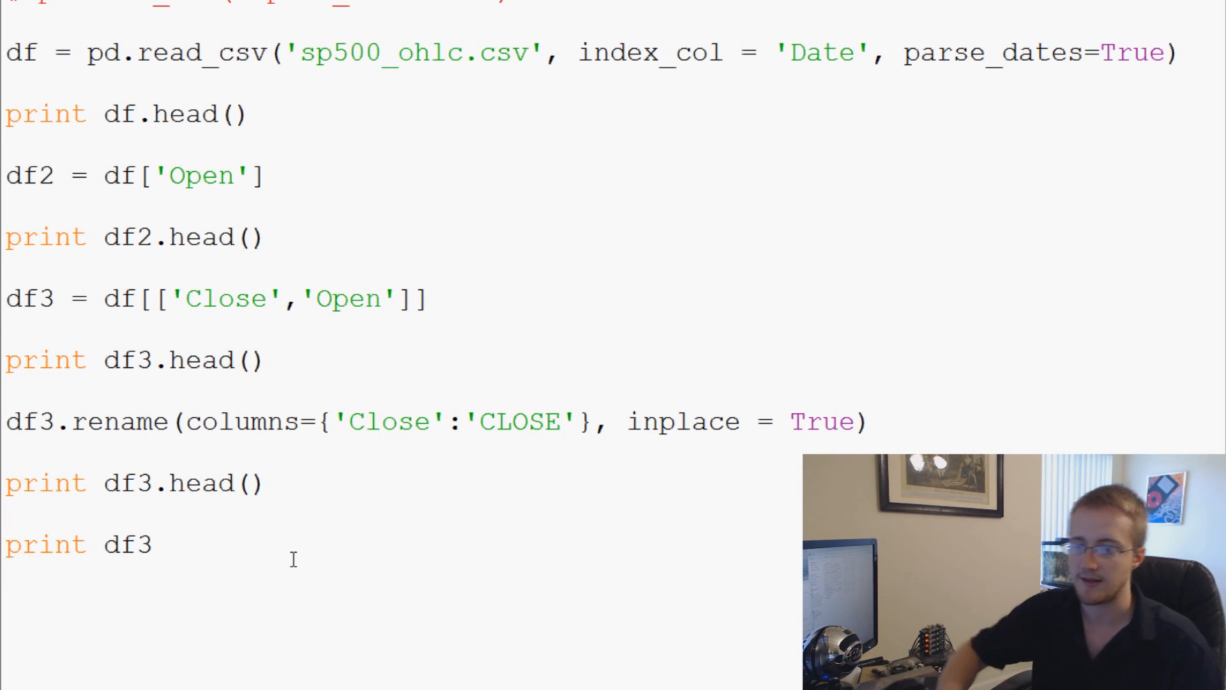
{"action": "key", "text": "Backspace"}
{"action": "type", "text": "df4 = "}
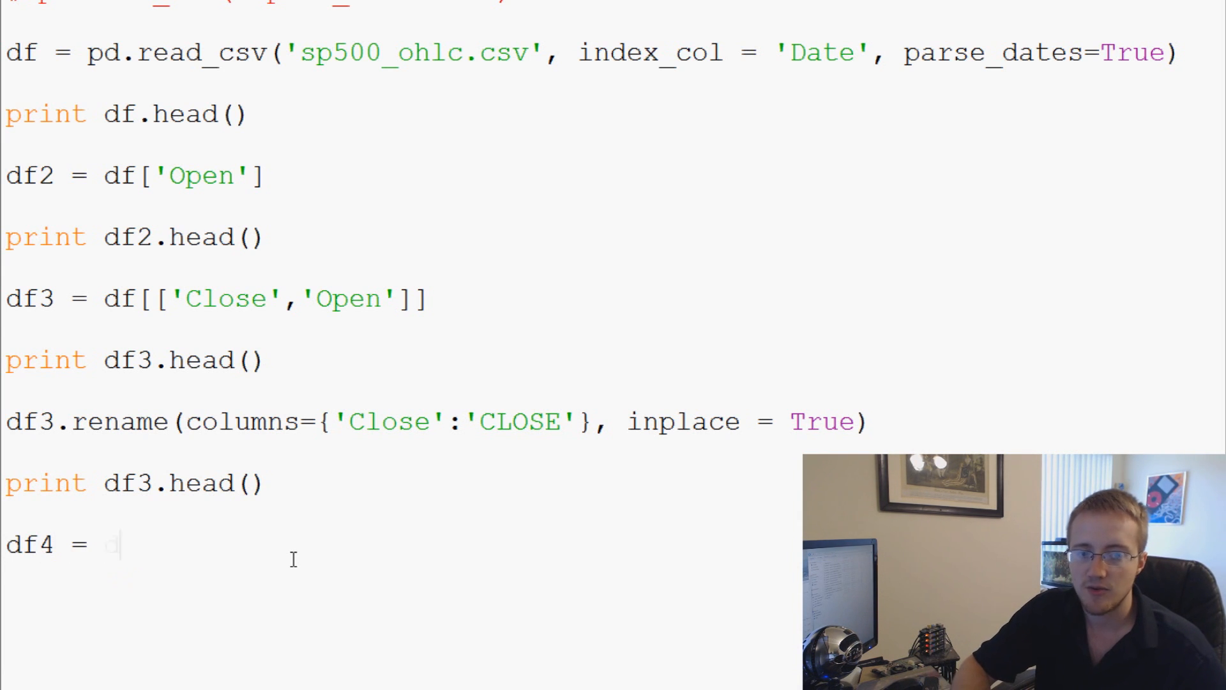
- Write df4 = df3[(df3['CLOSE'] > 1400)] to keep rows with CLOSE above 1400
{"action": "type", "text": "df3[]"}
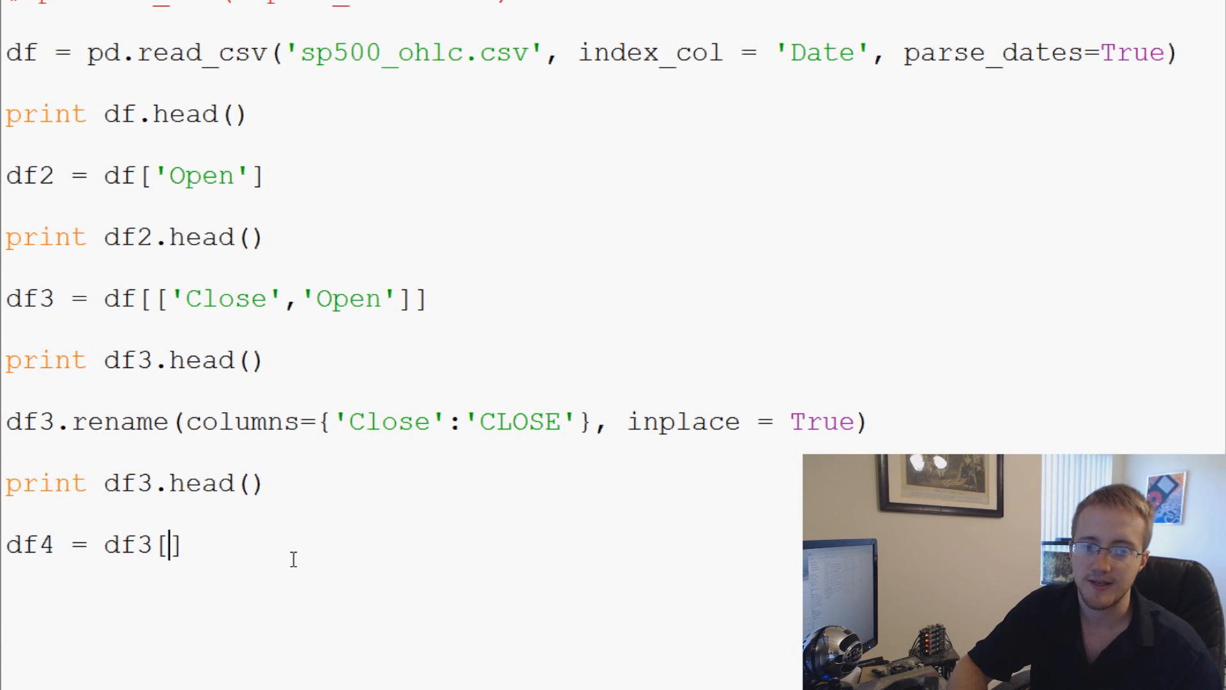
{"action": "type", "text": "(d"}
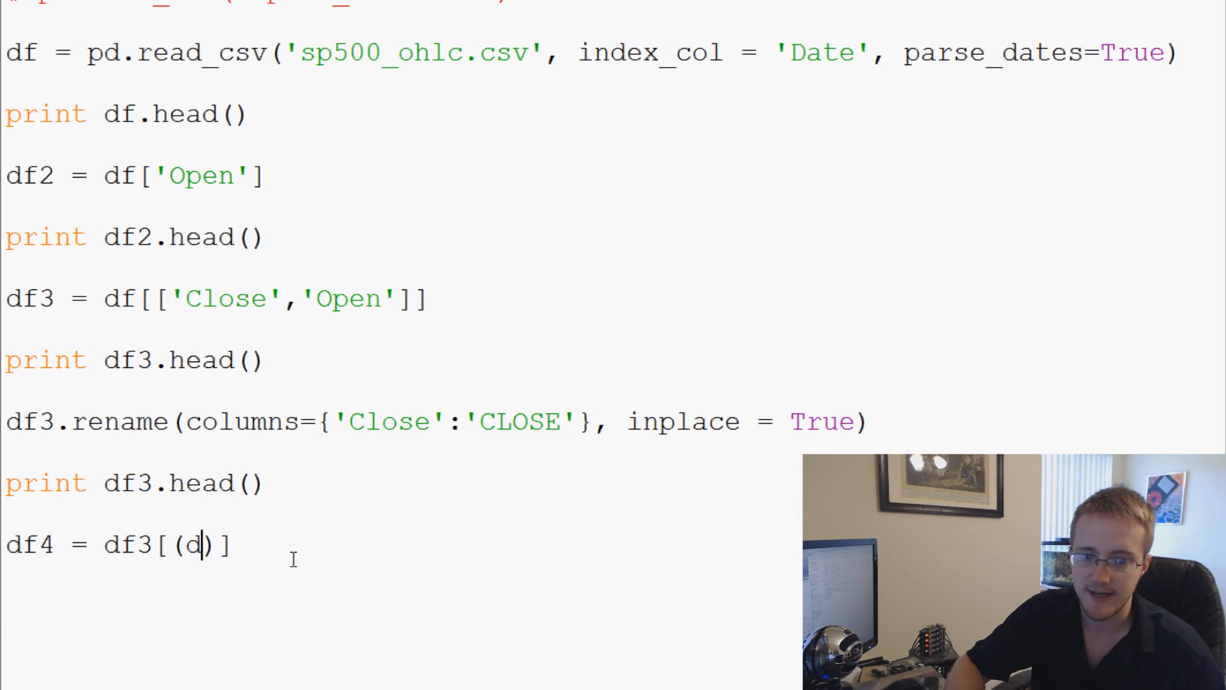
{"action": "type", "text": "df3[]"}
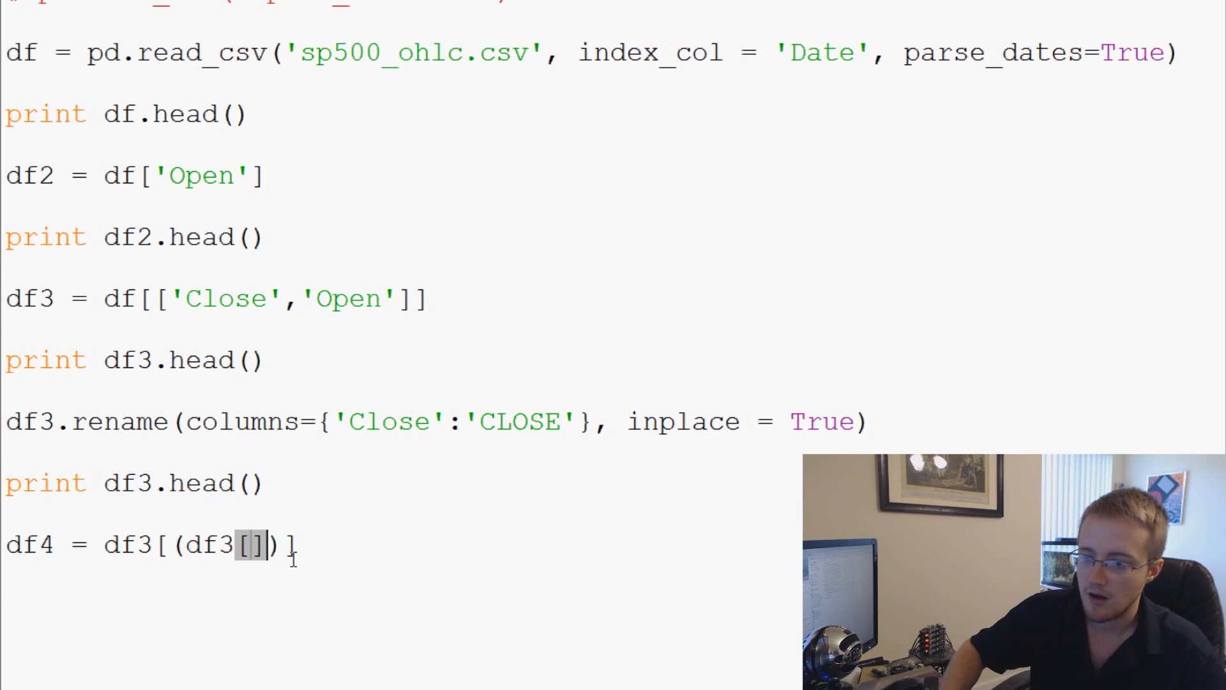
{"action": "type", "text": "'CLOSE'"}
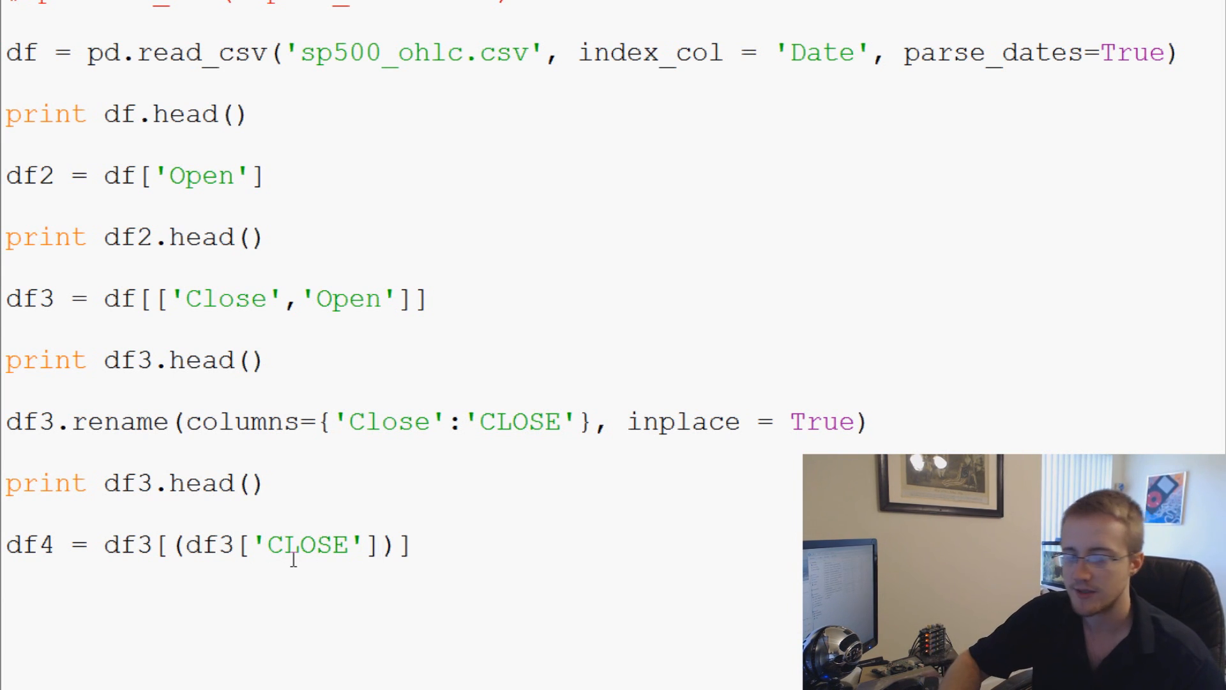
{"action": "type", "text": ">)"}
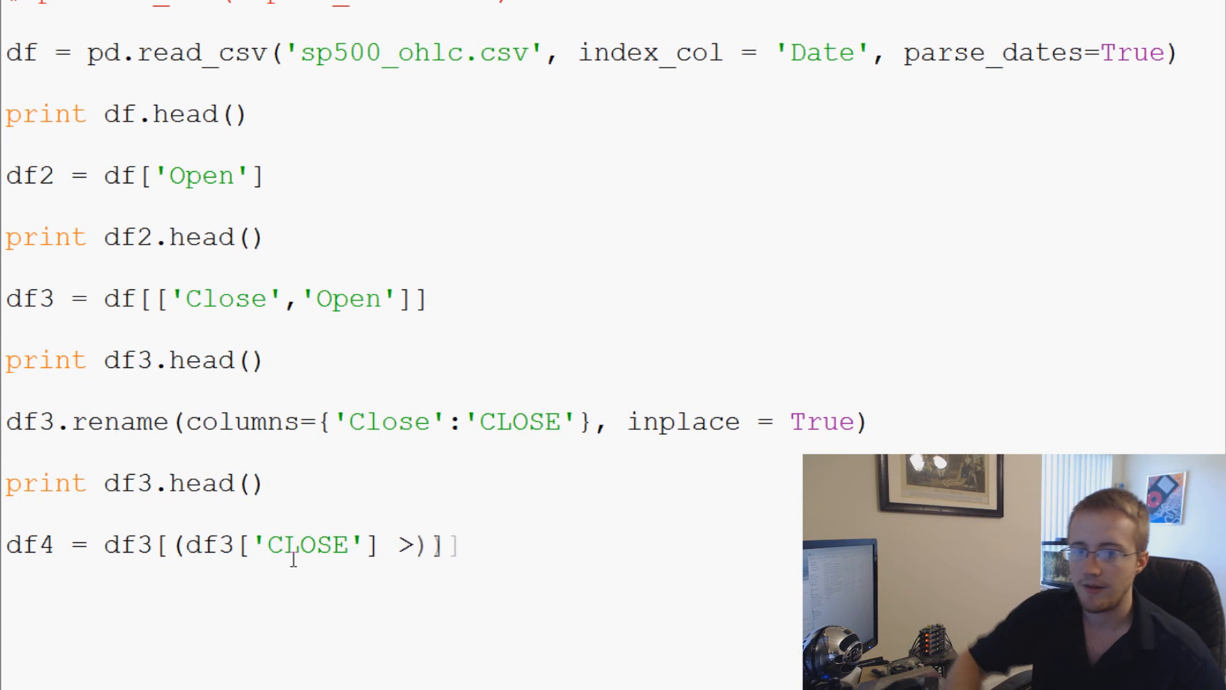
{"action": "type", "text": "1400"}
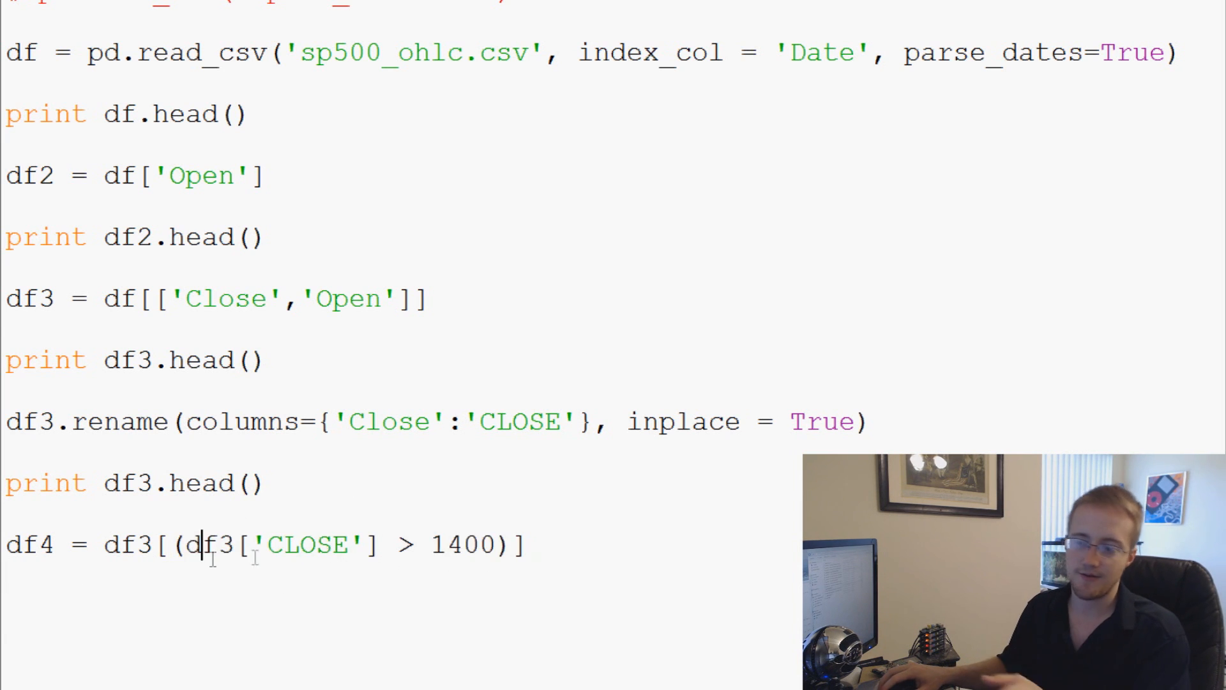
{"action": "double_click", "coordinate": [309, 545]}
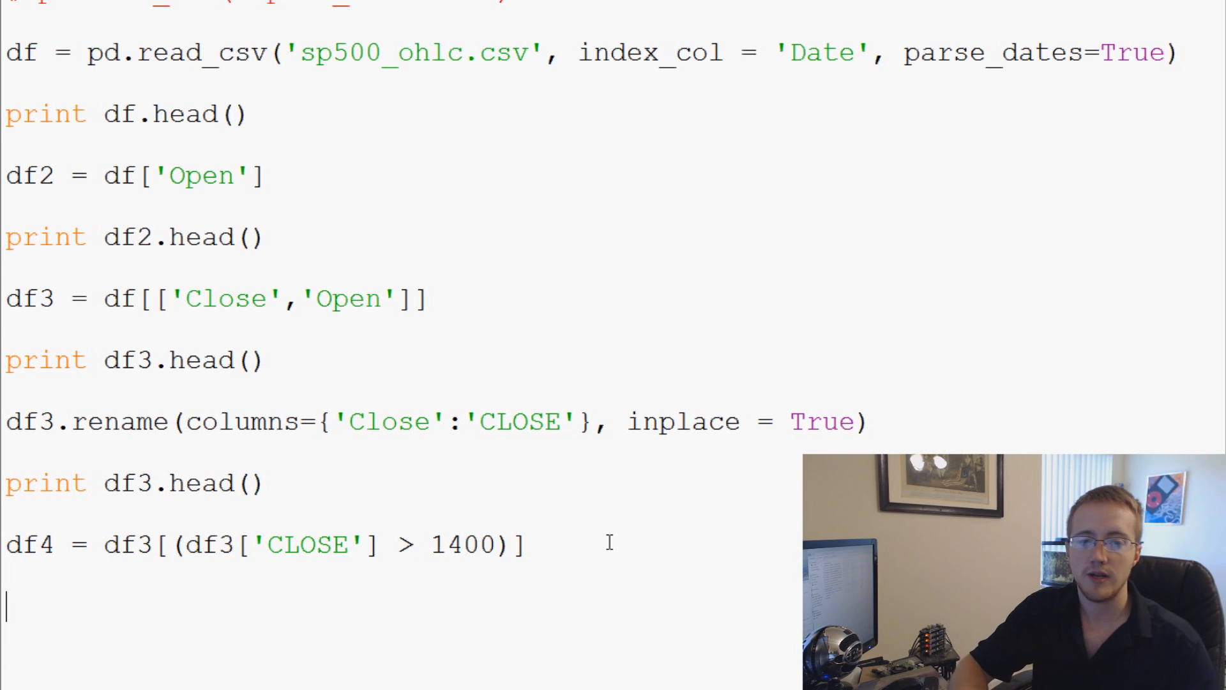
- Add print df4 and run, scrolling through the rows with CLOSE above 1400
{"action": "type", "text": "print df4"}
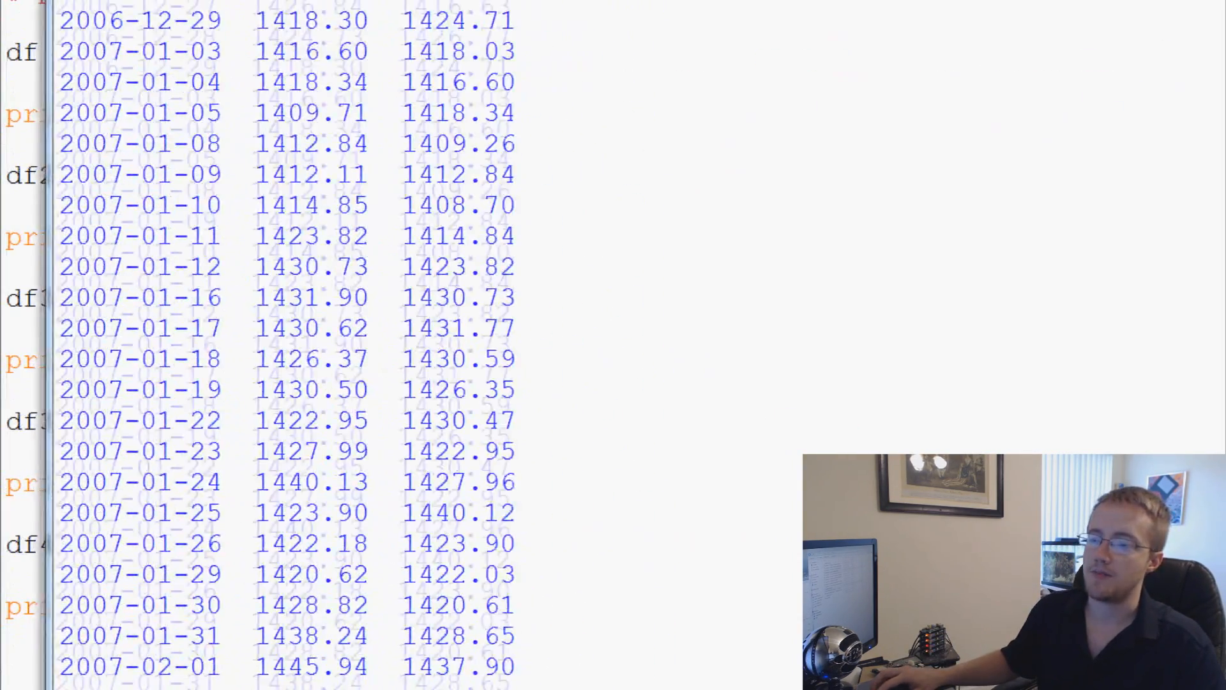
{"action": "scroll", "scroll_direction": "up", "scroll_amount": 3}
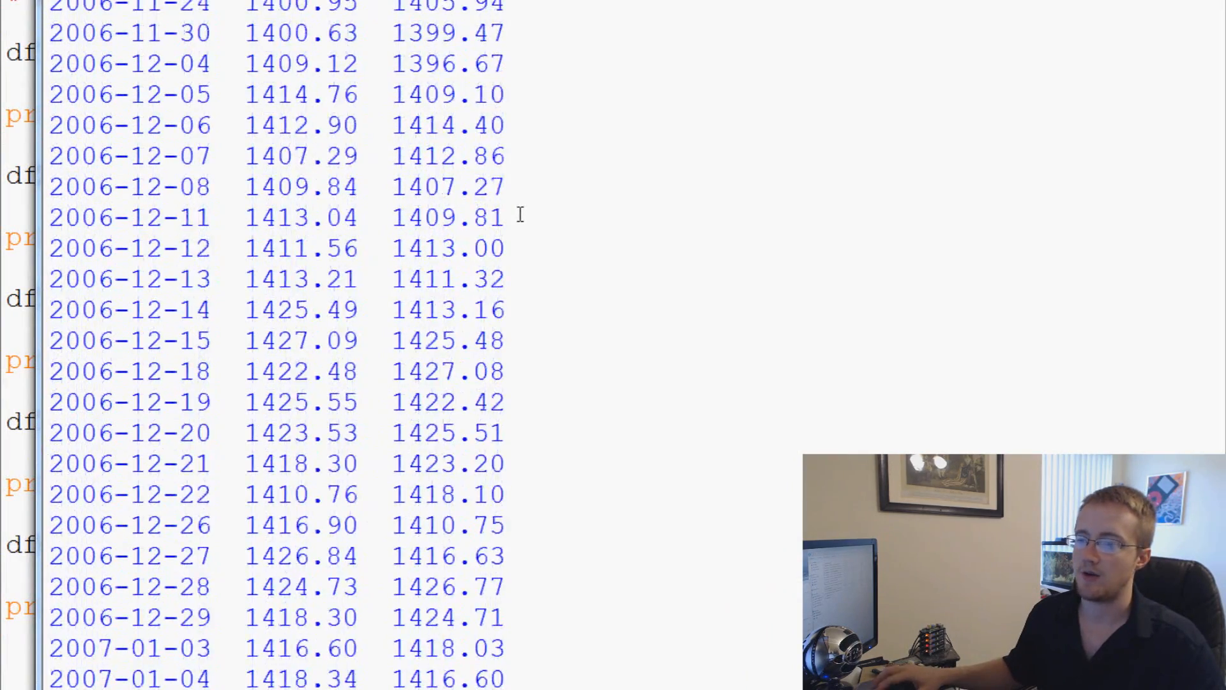
{"action": "scroll", "scroll_direction": "down", "scroll_amount": 3}
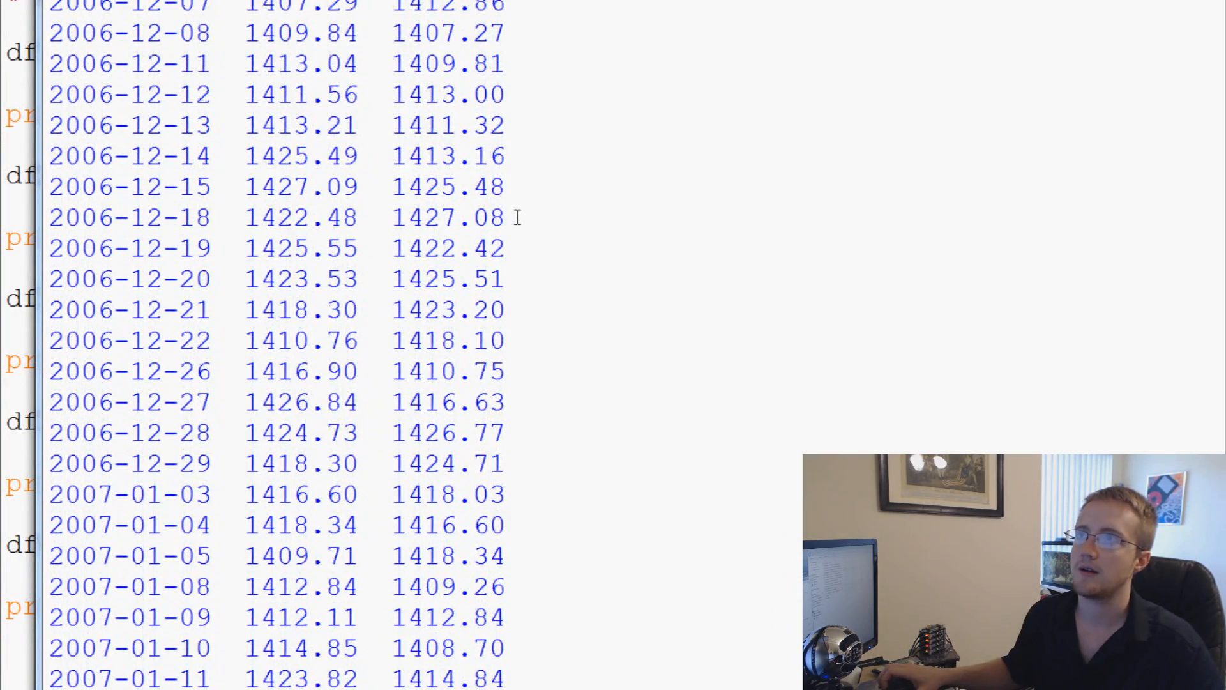
{"action": "scroll", "scroll_direction": "up", "scroll_amount": 3}
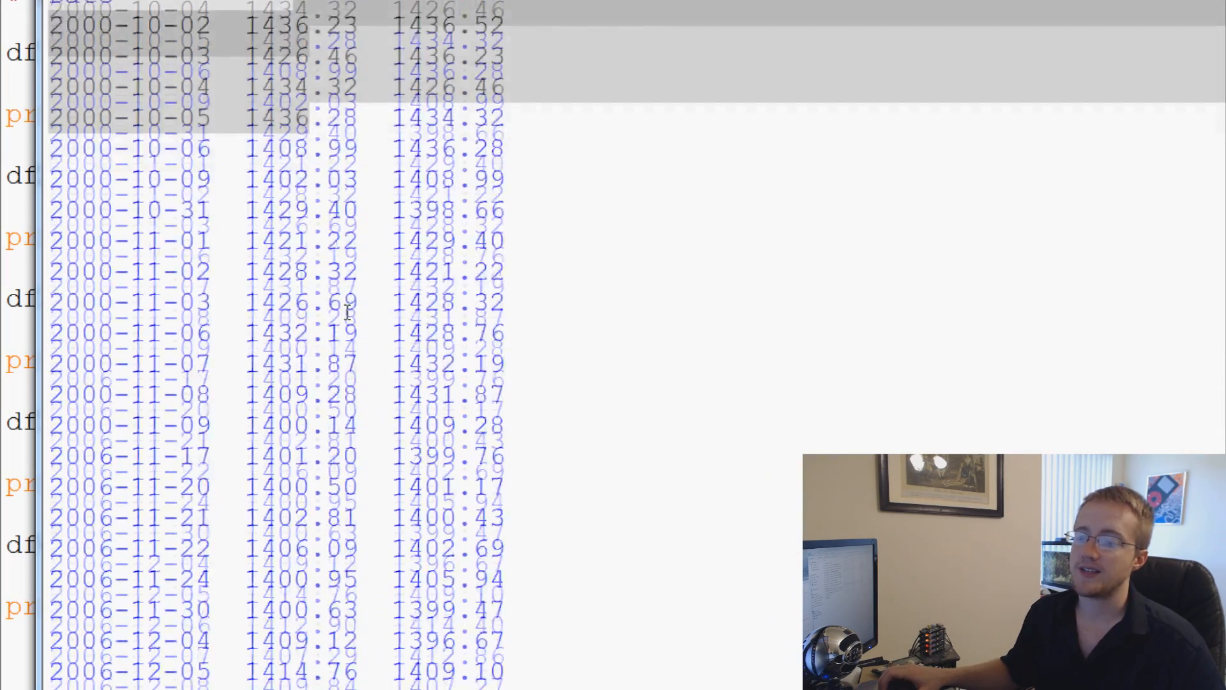
{"action": "scroll", "scroll_direction": "down", "scroll_amount": 3}
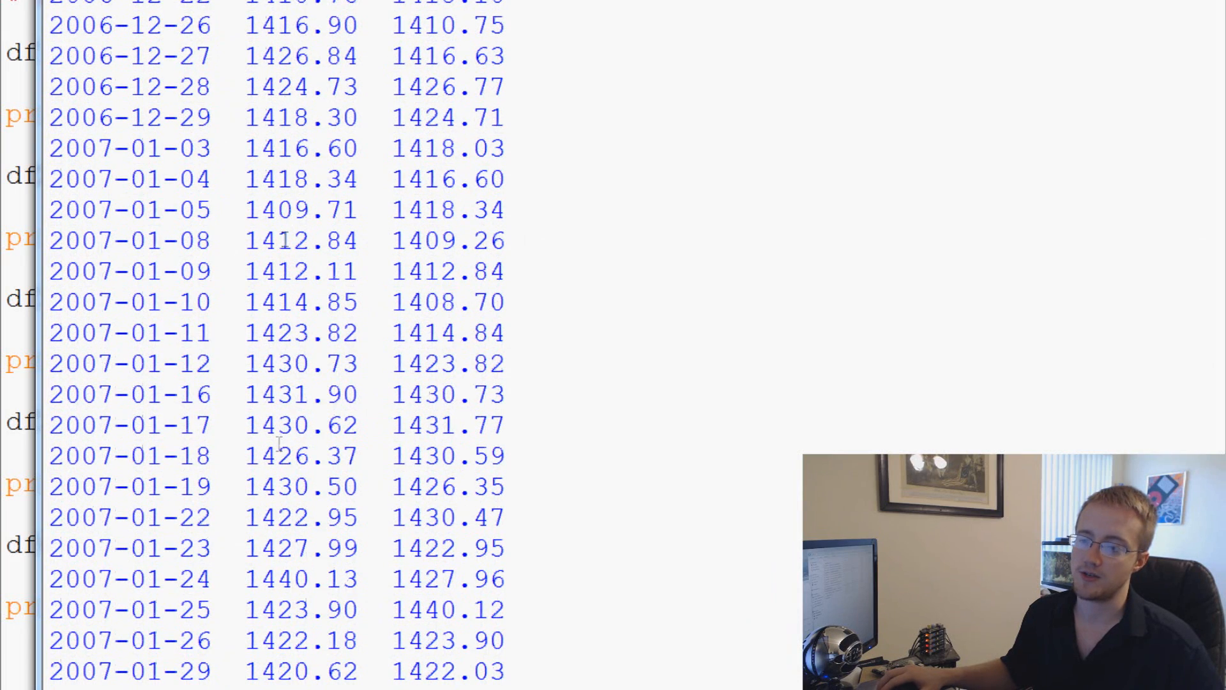